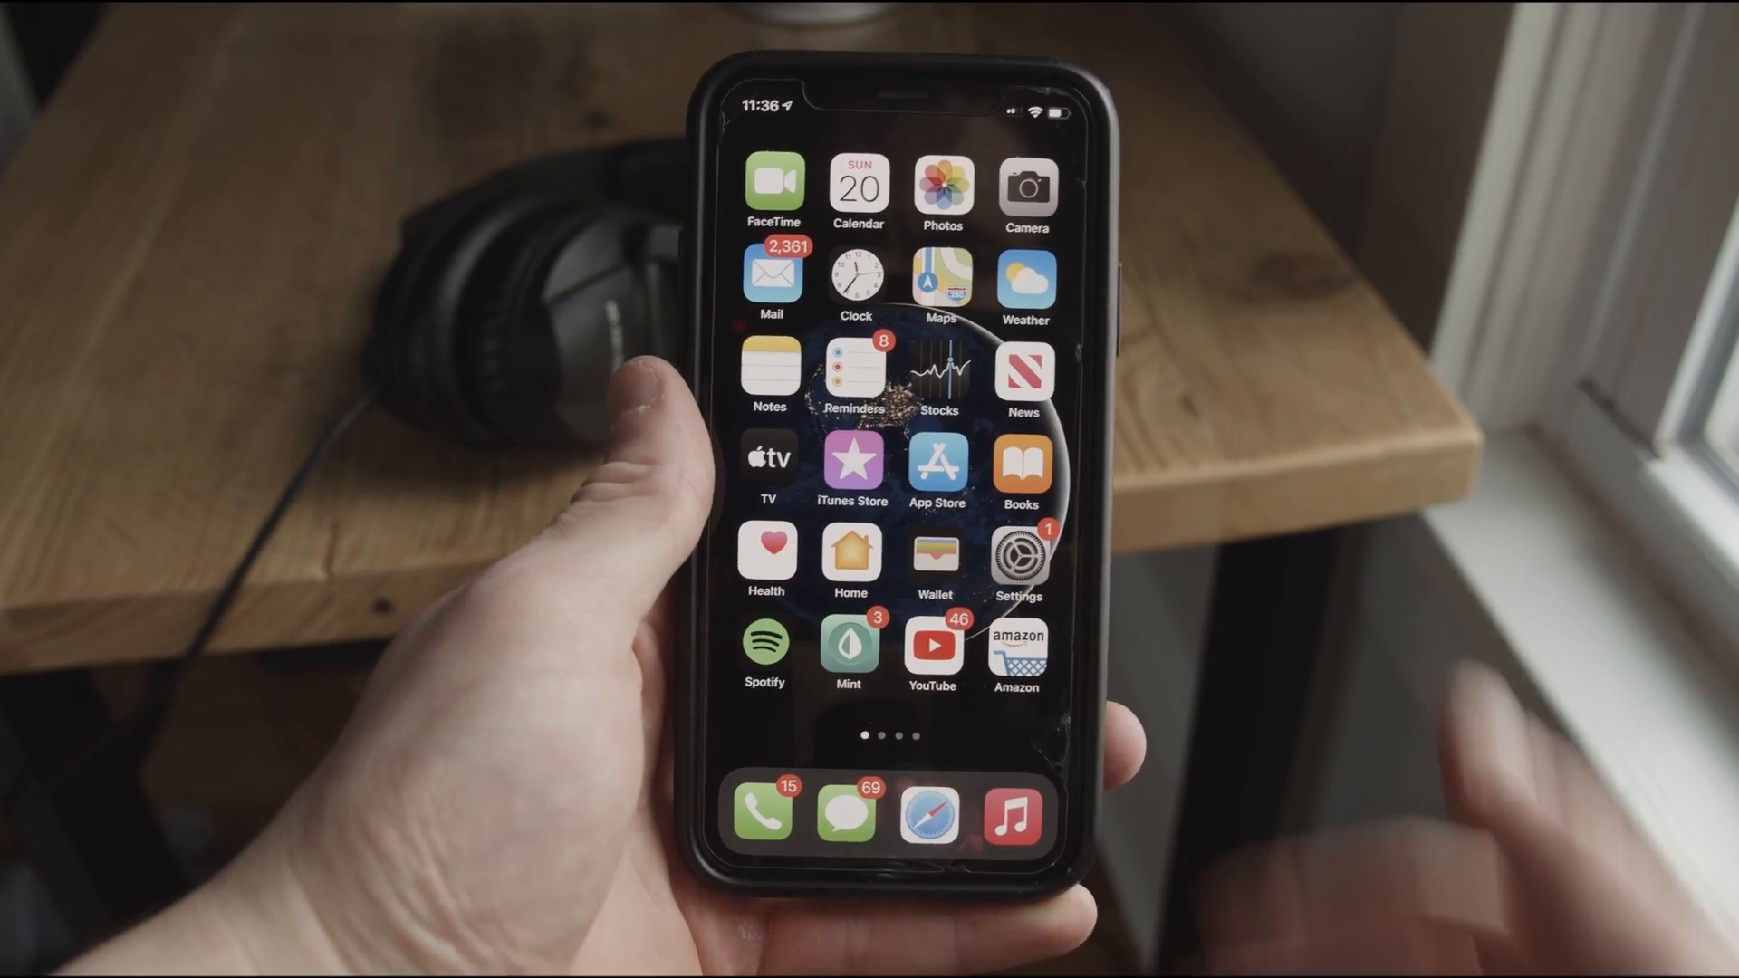
- Recover three photos from the Recently Deleted album in Photos
click(942, 179)
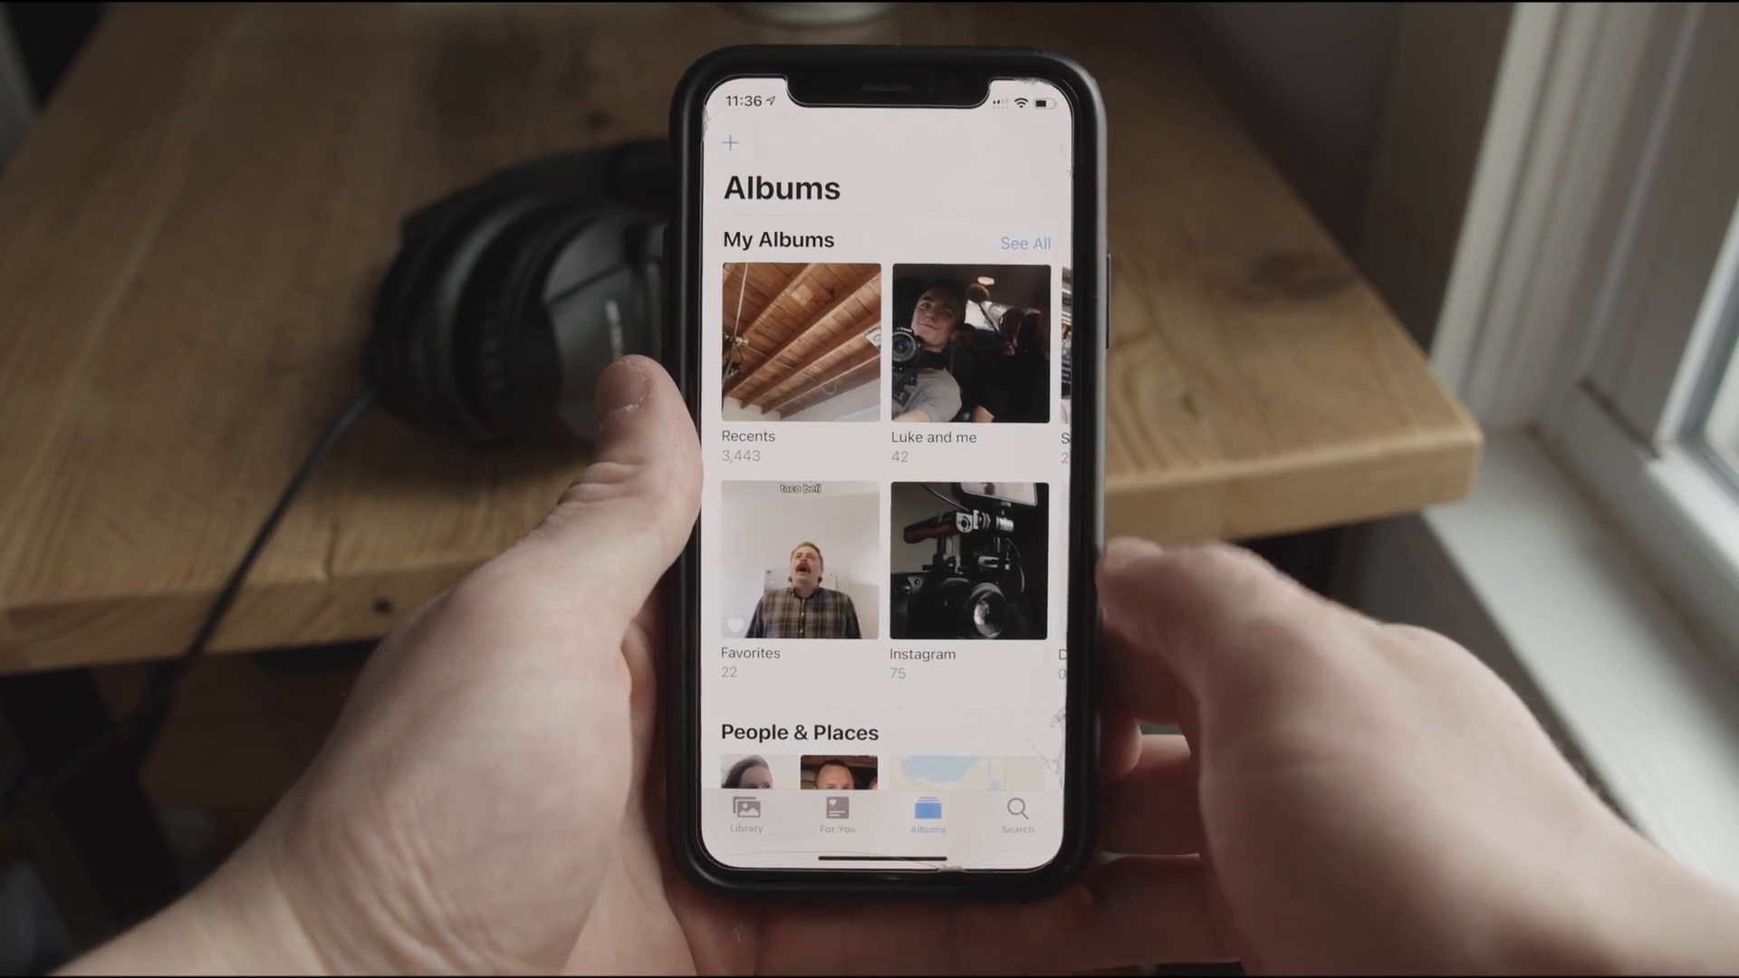
scroll(down, 3)
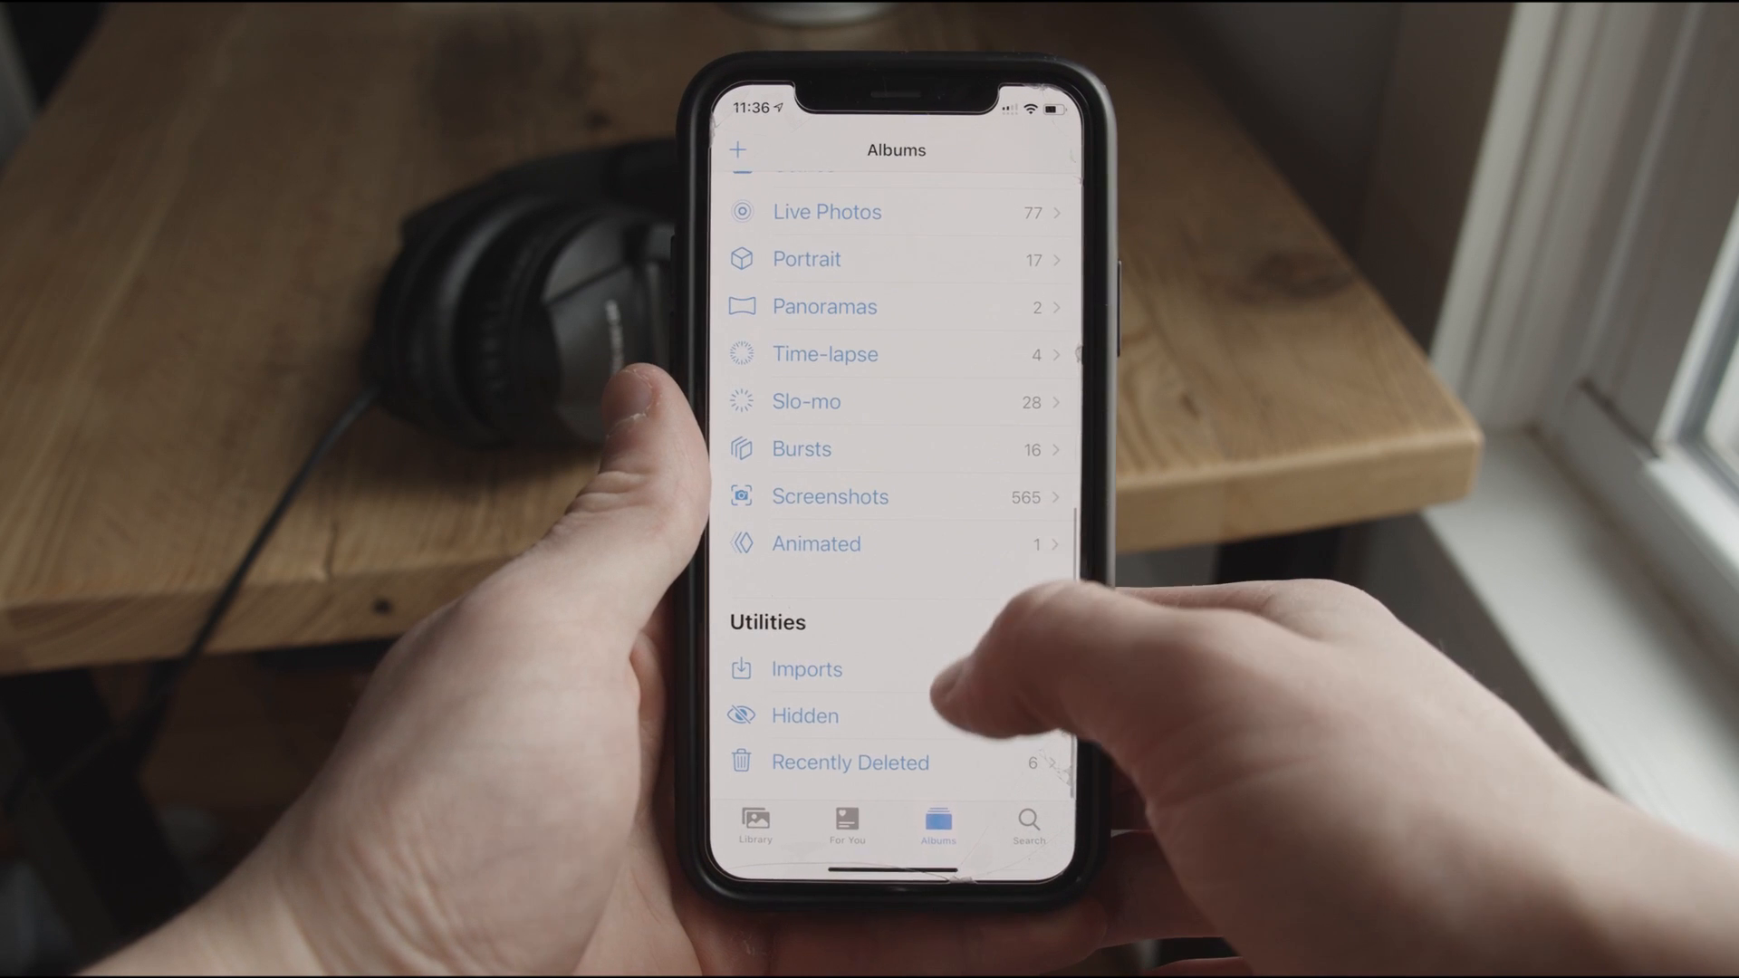
click(849, 761)
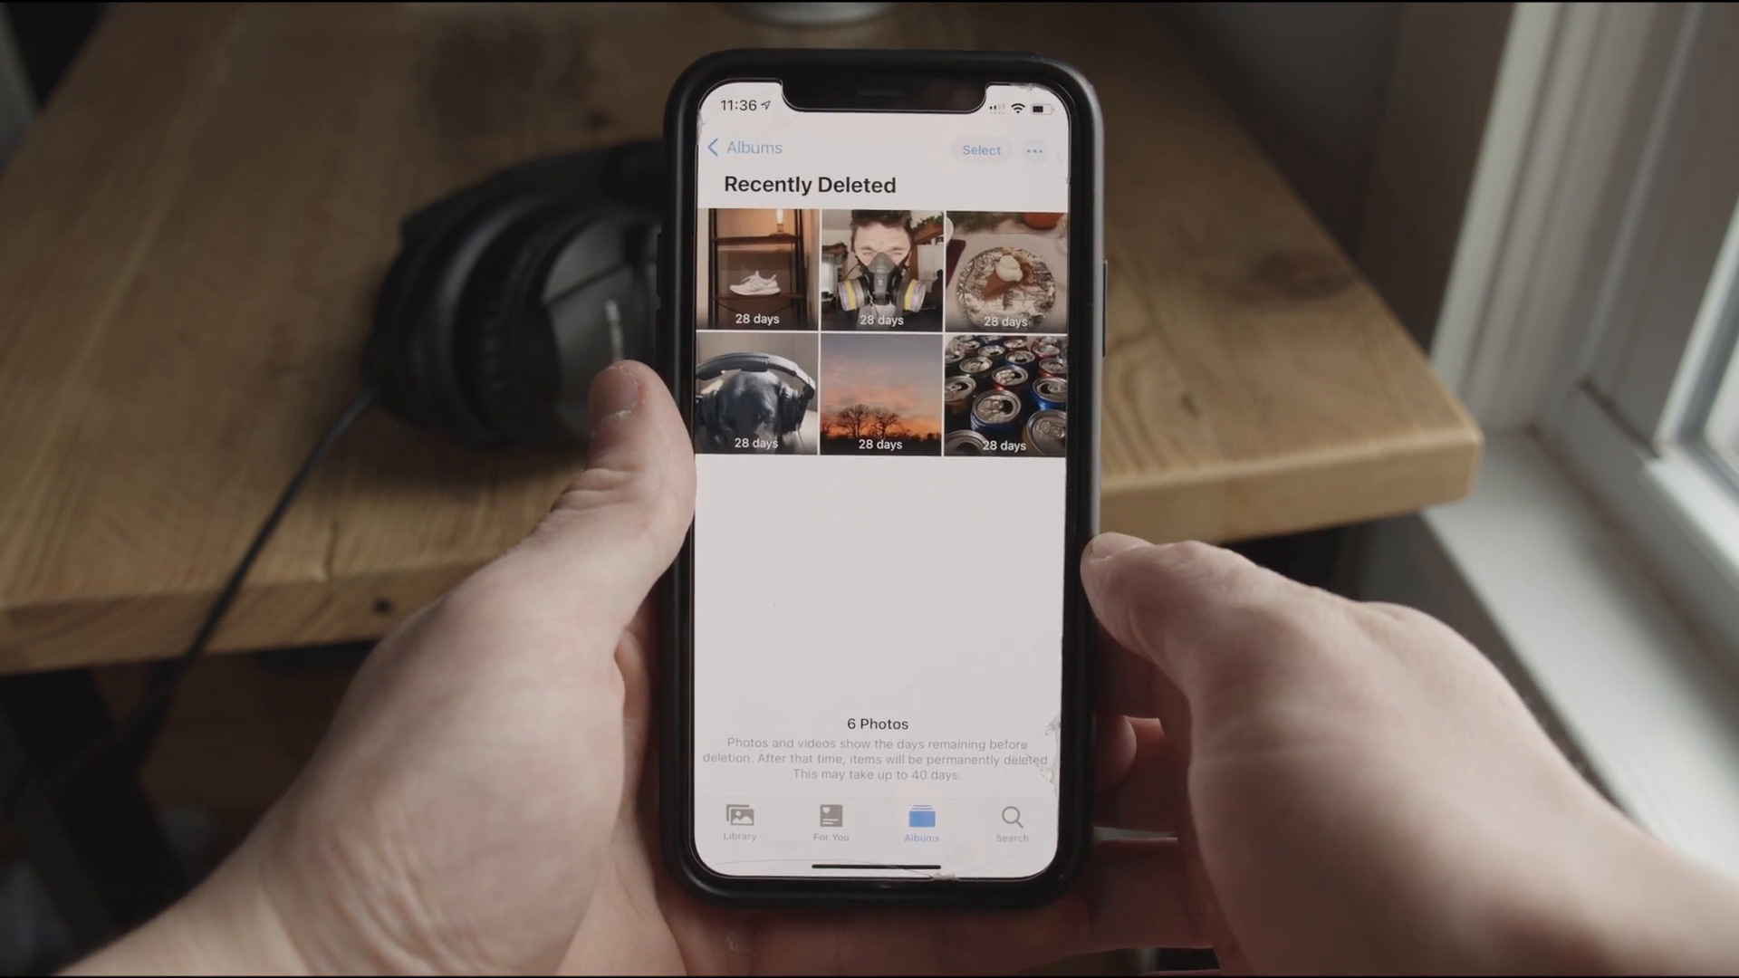
click(1033, 150)
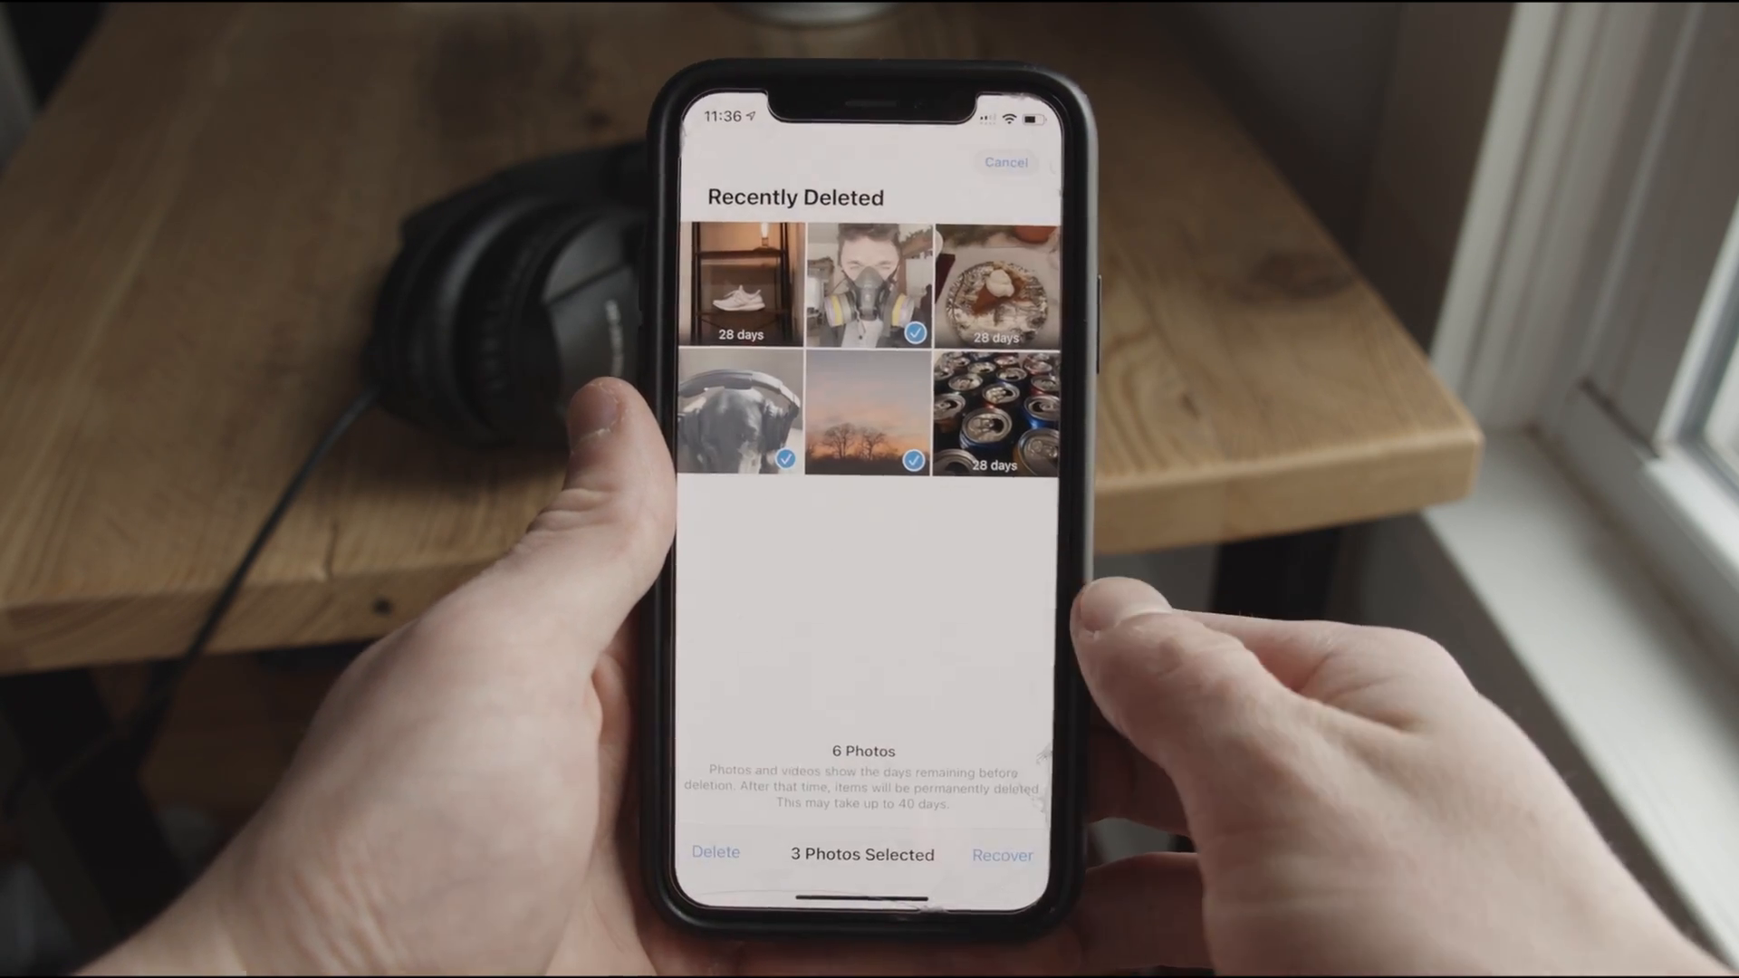
click(1000, 854)
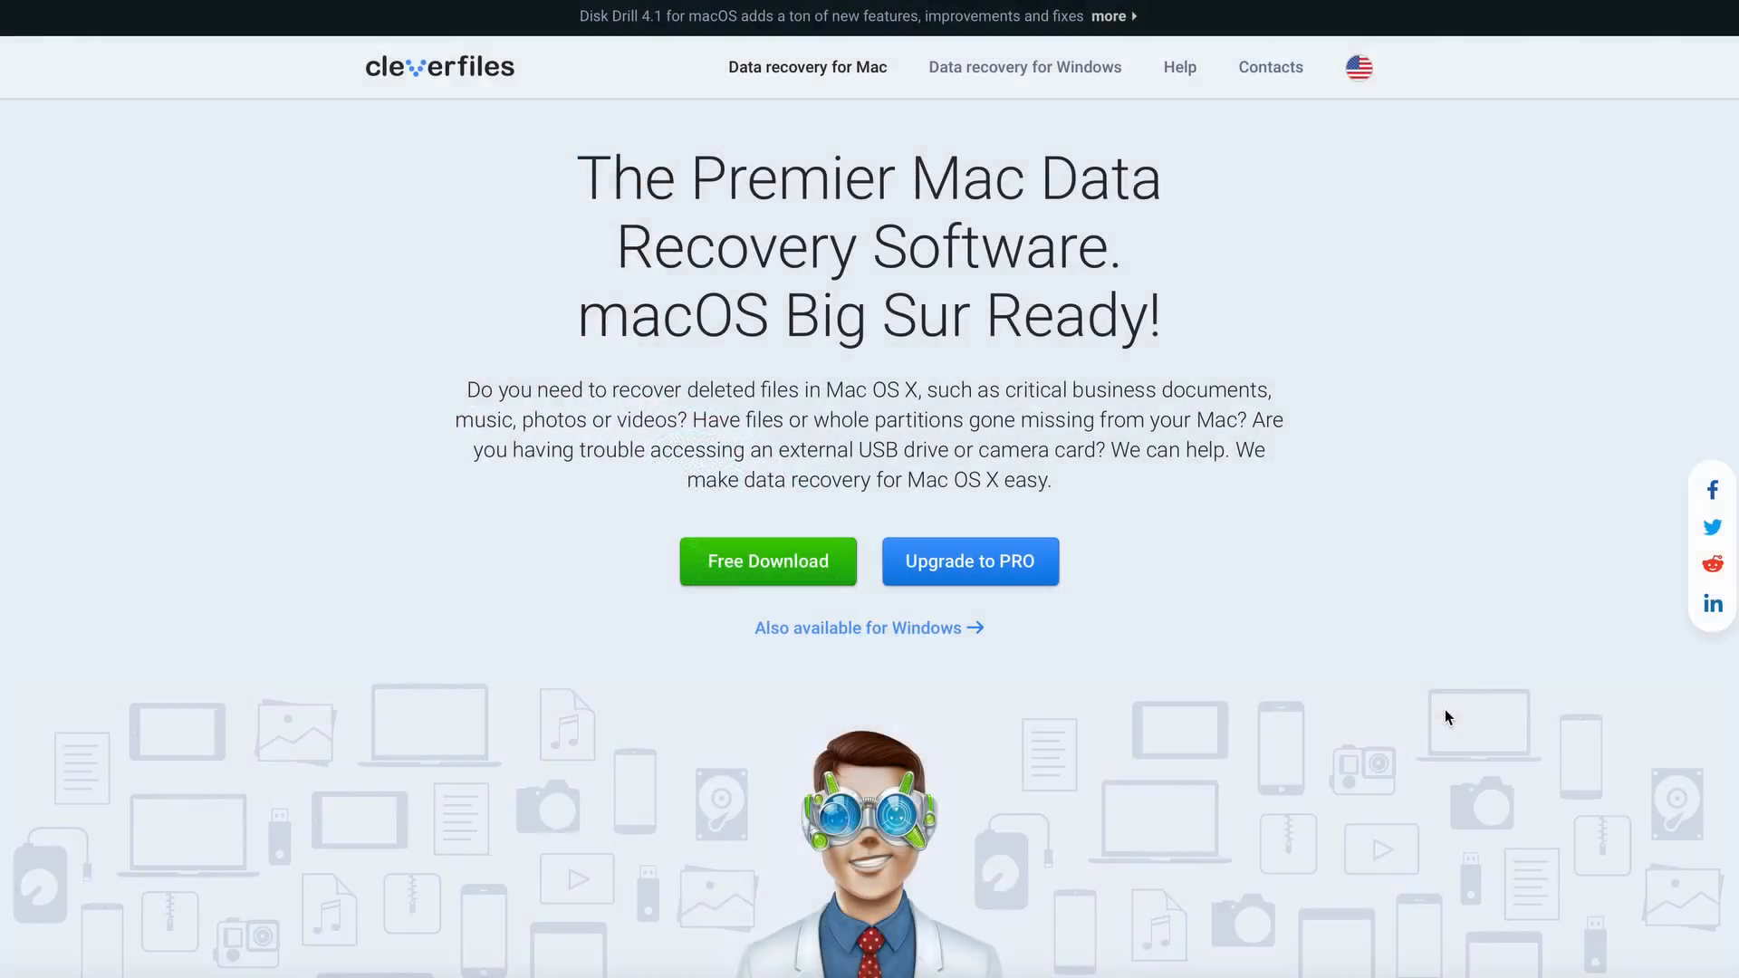
- Scroll down through the Cleverfiles Disk Drill for macOS page
scroll(down, 3)
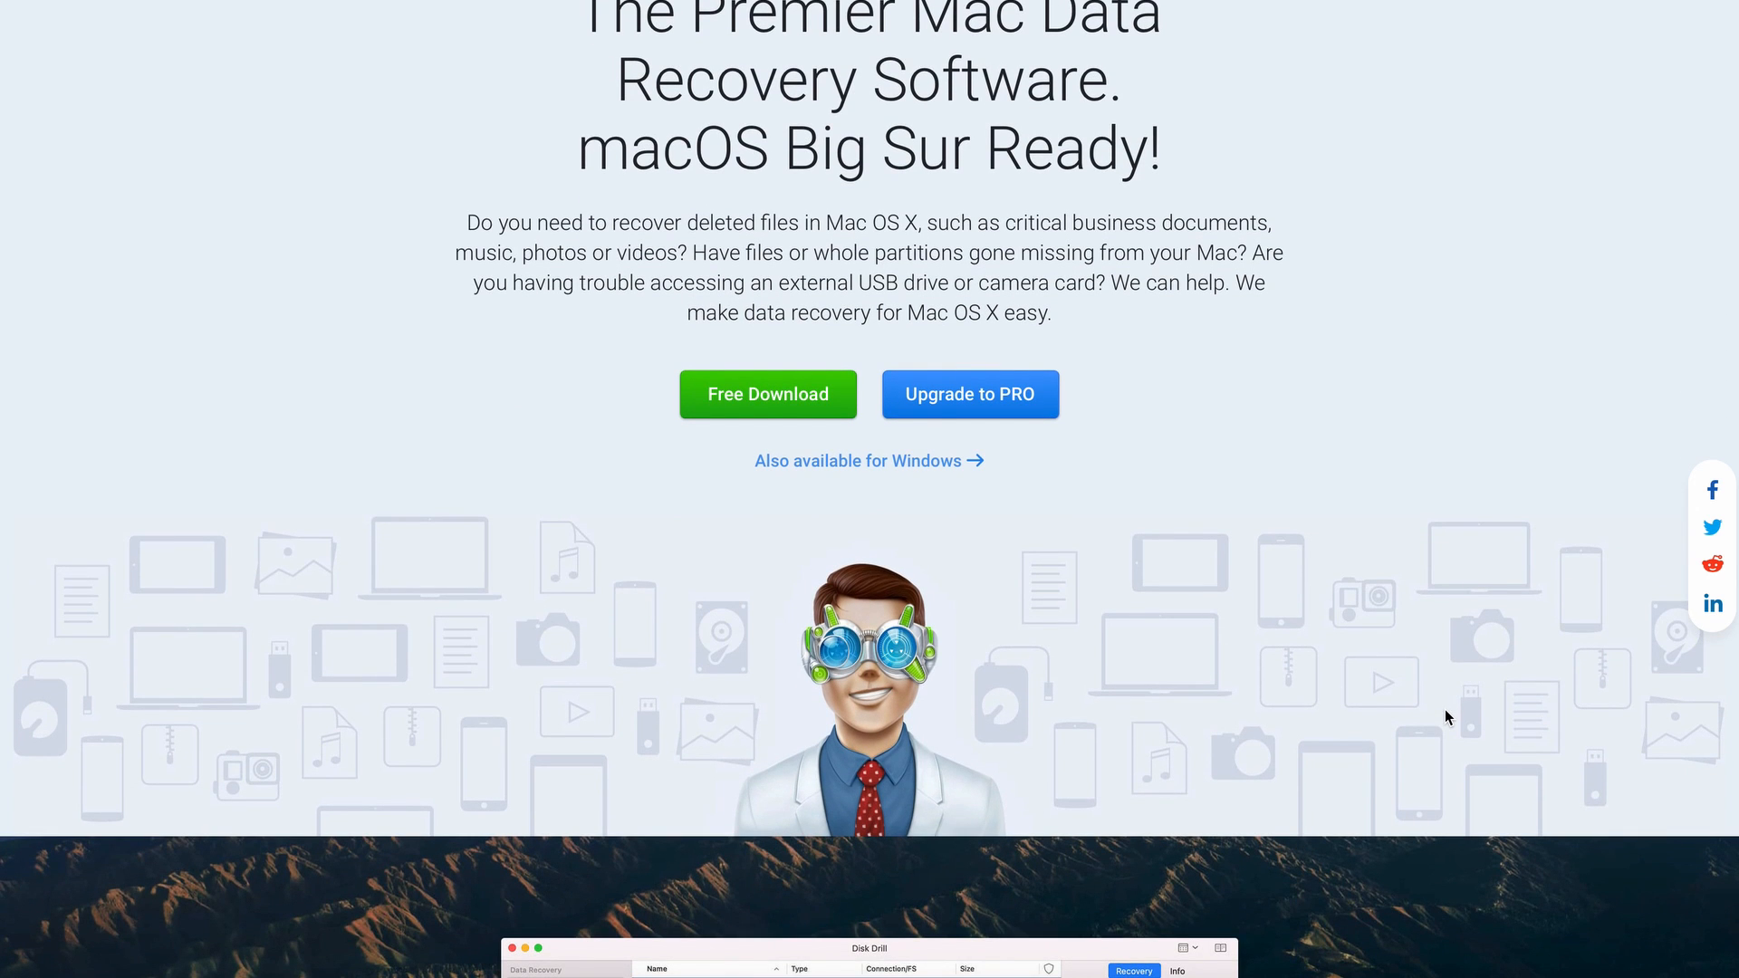
scroll(down, 3)
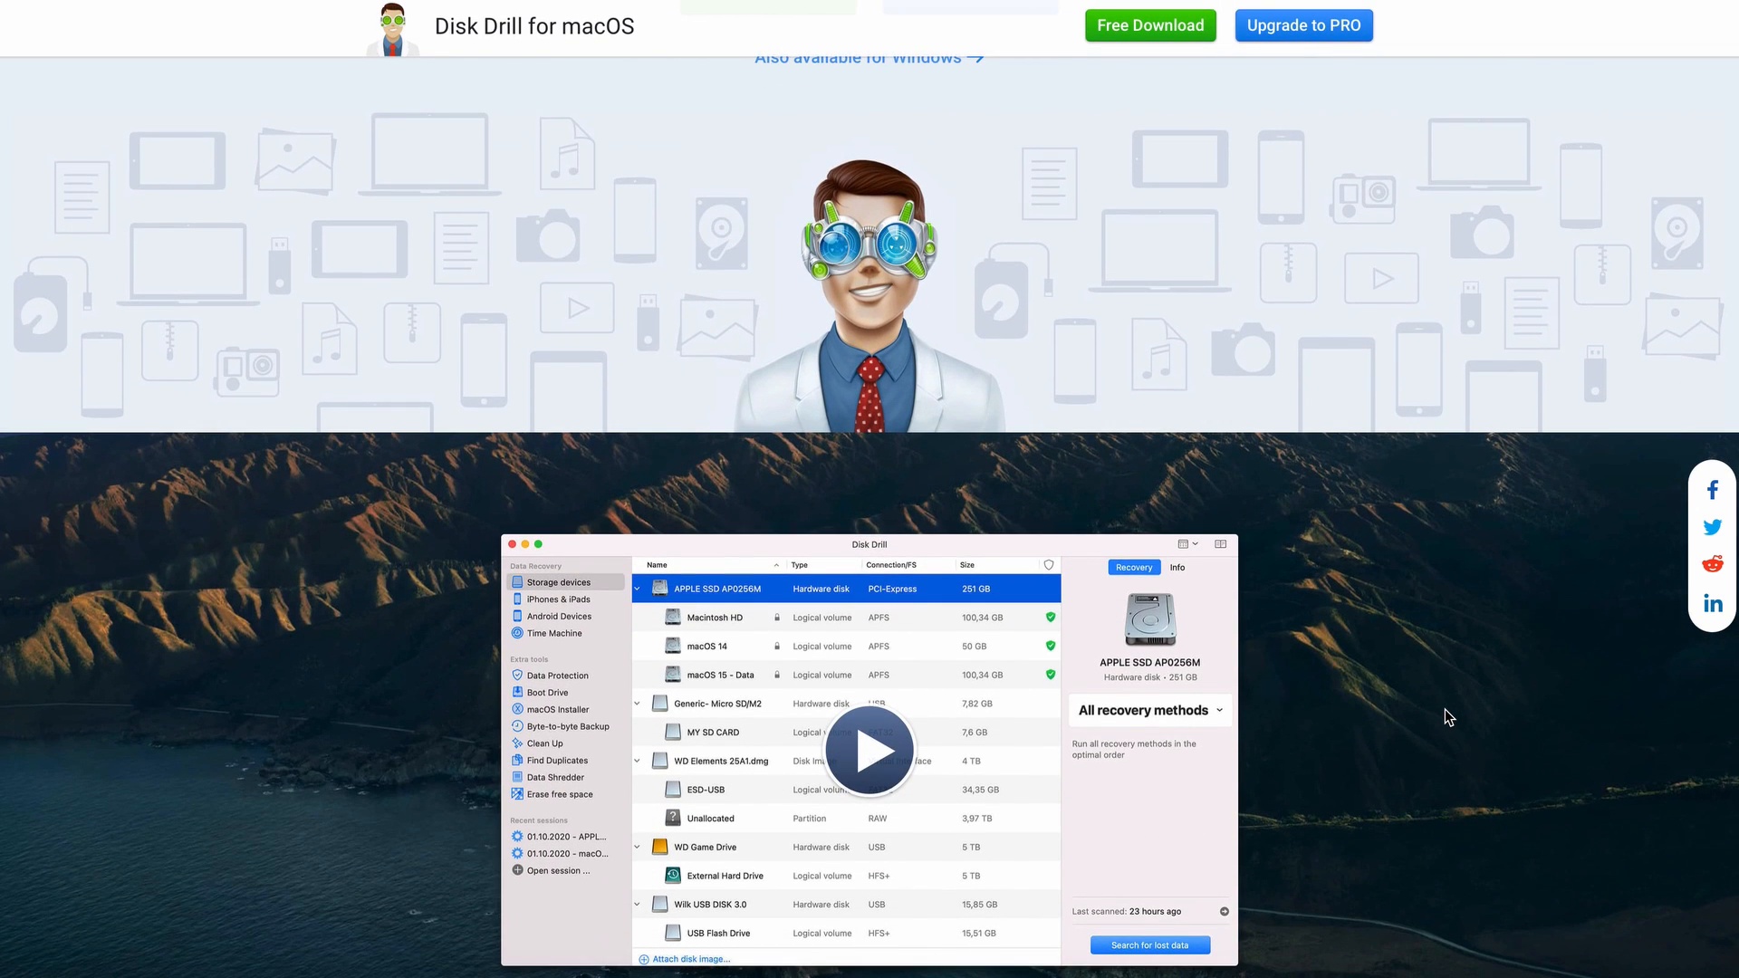
scroll(down, 3)
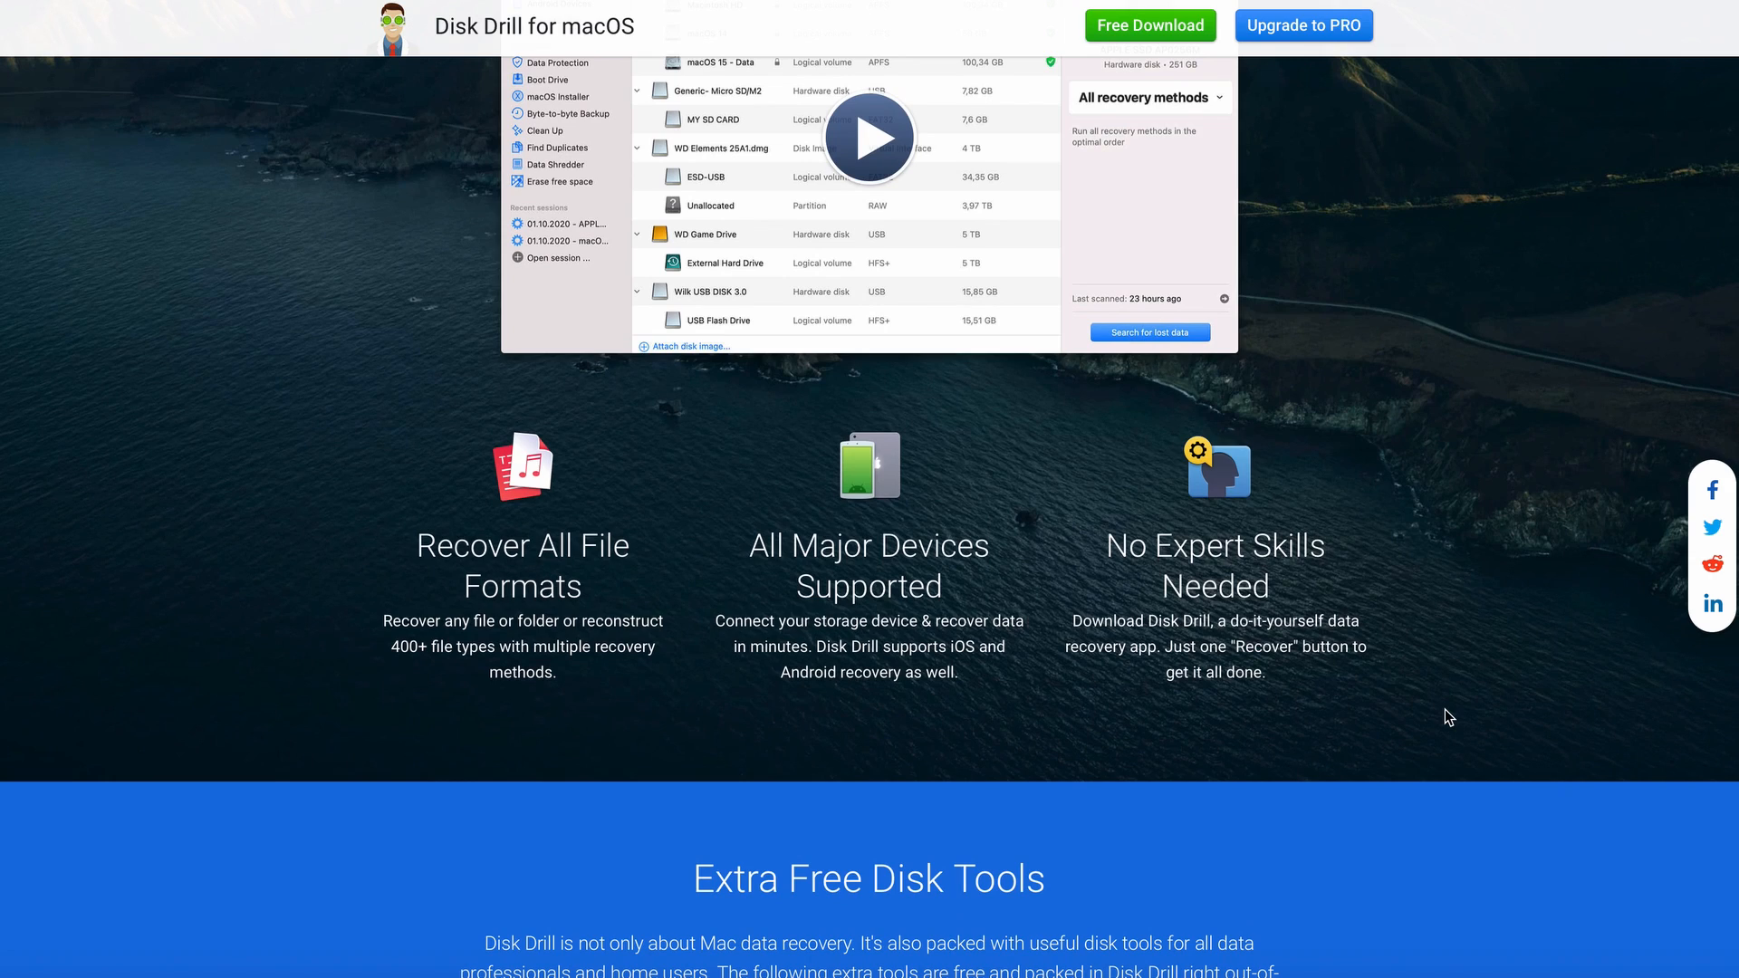
scroll(down, 3)
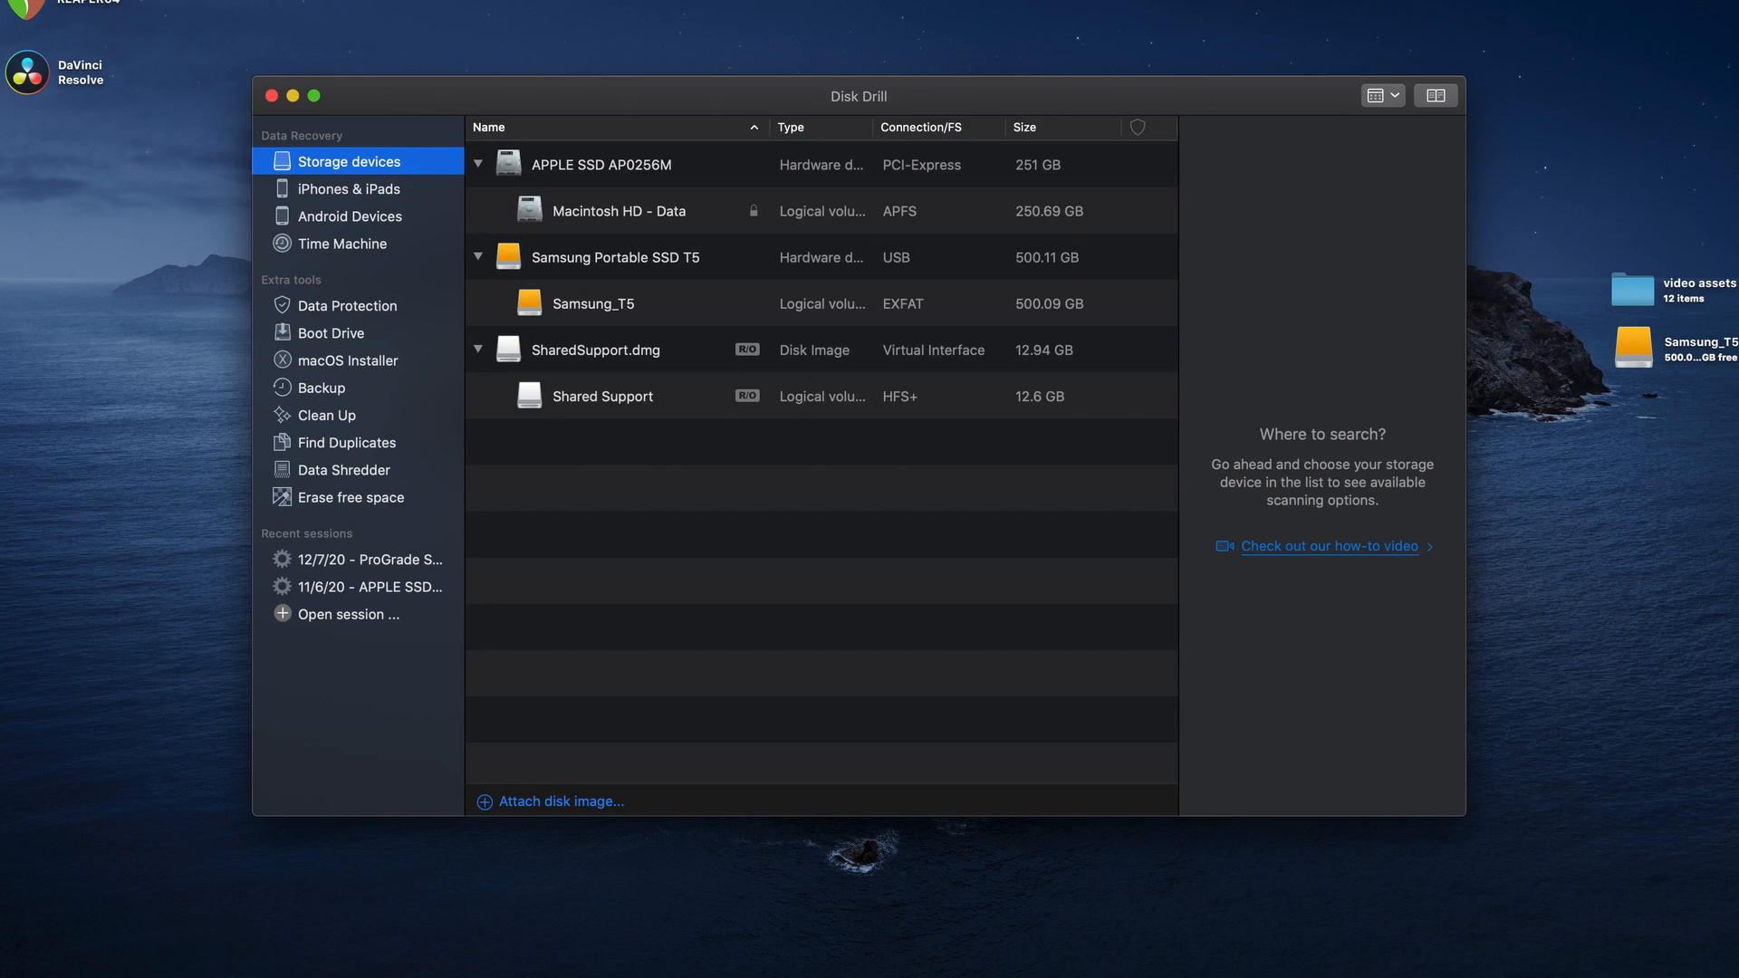
mouse_move(1176, 281)
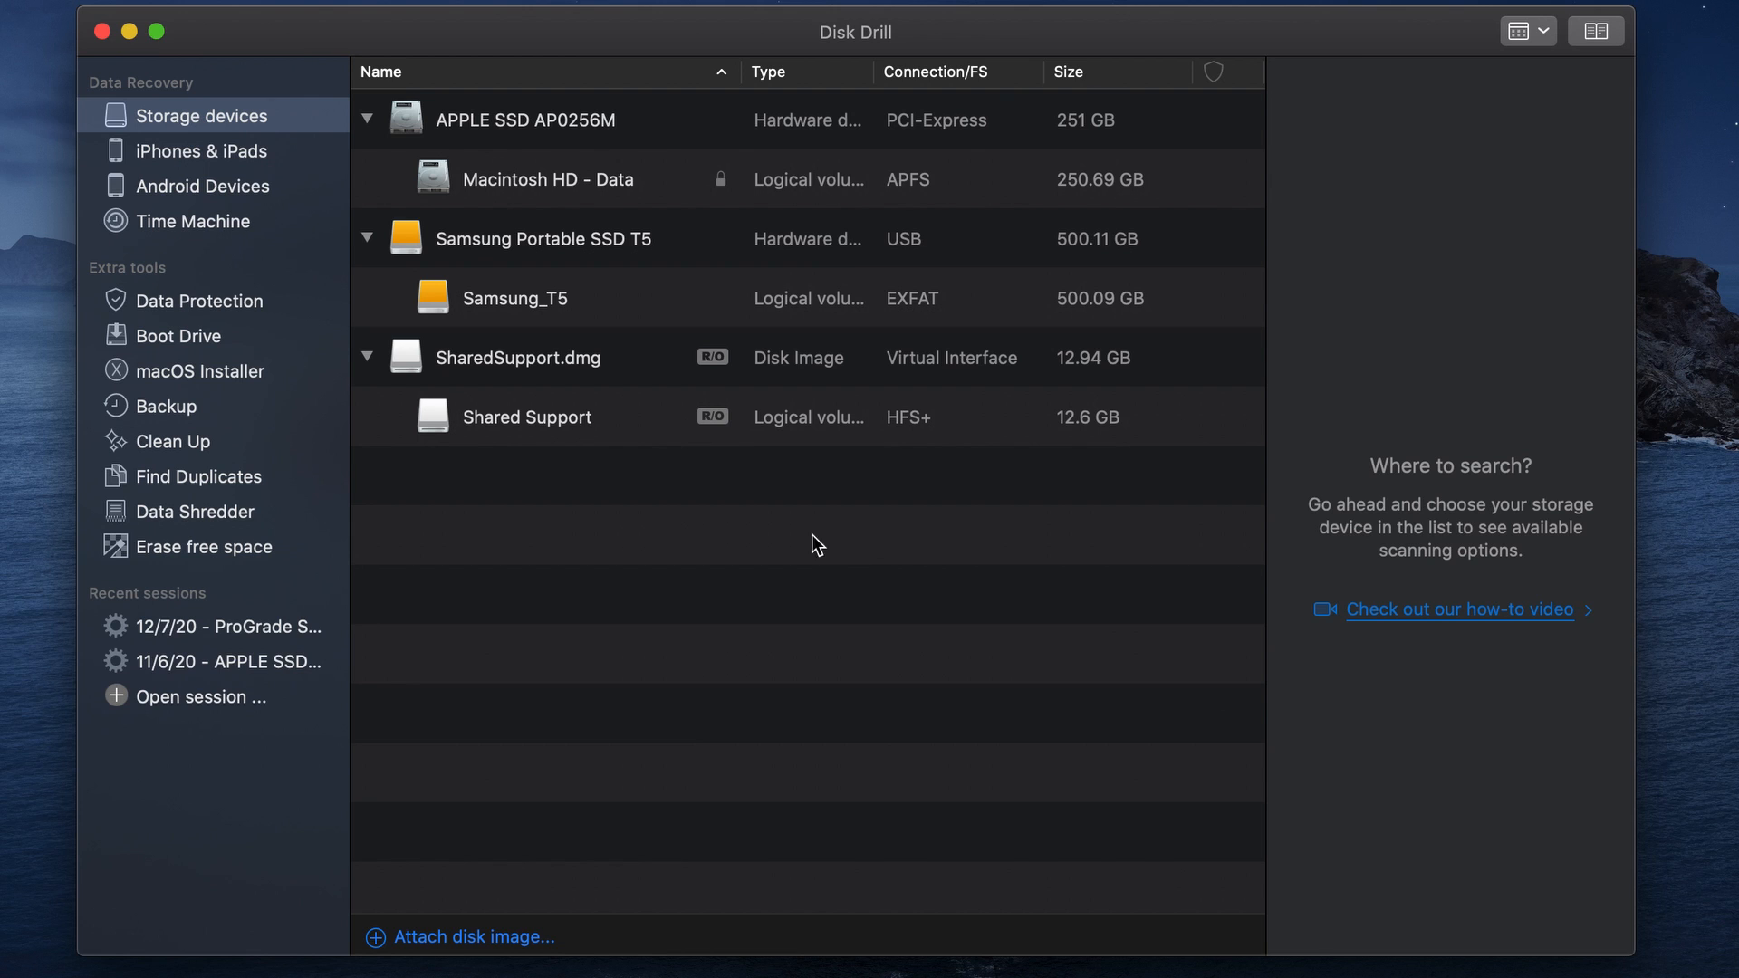
- Select the iPhone under iPhones & iPads and search it for lost data
click(202, 151)
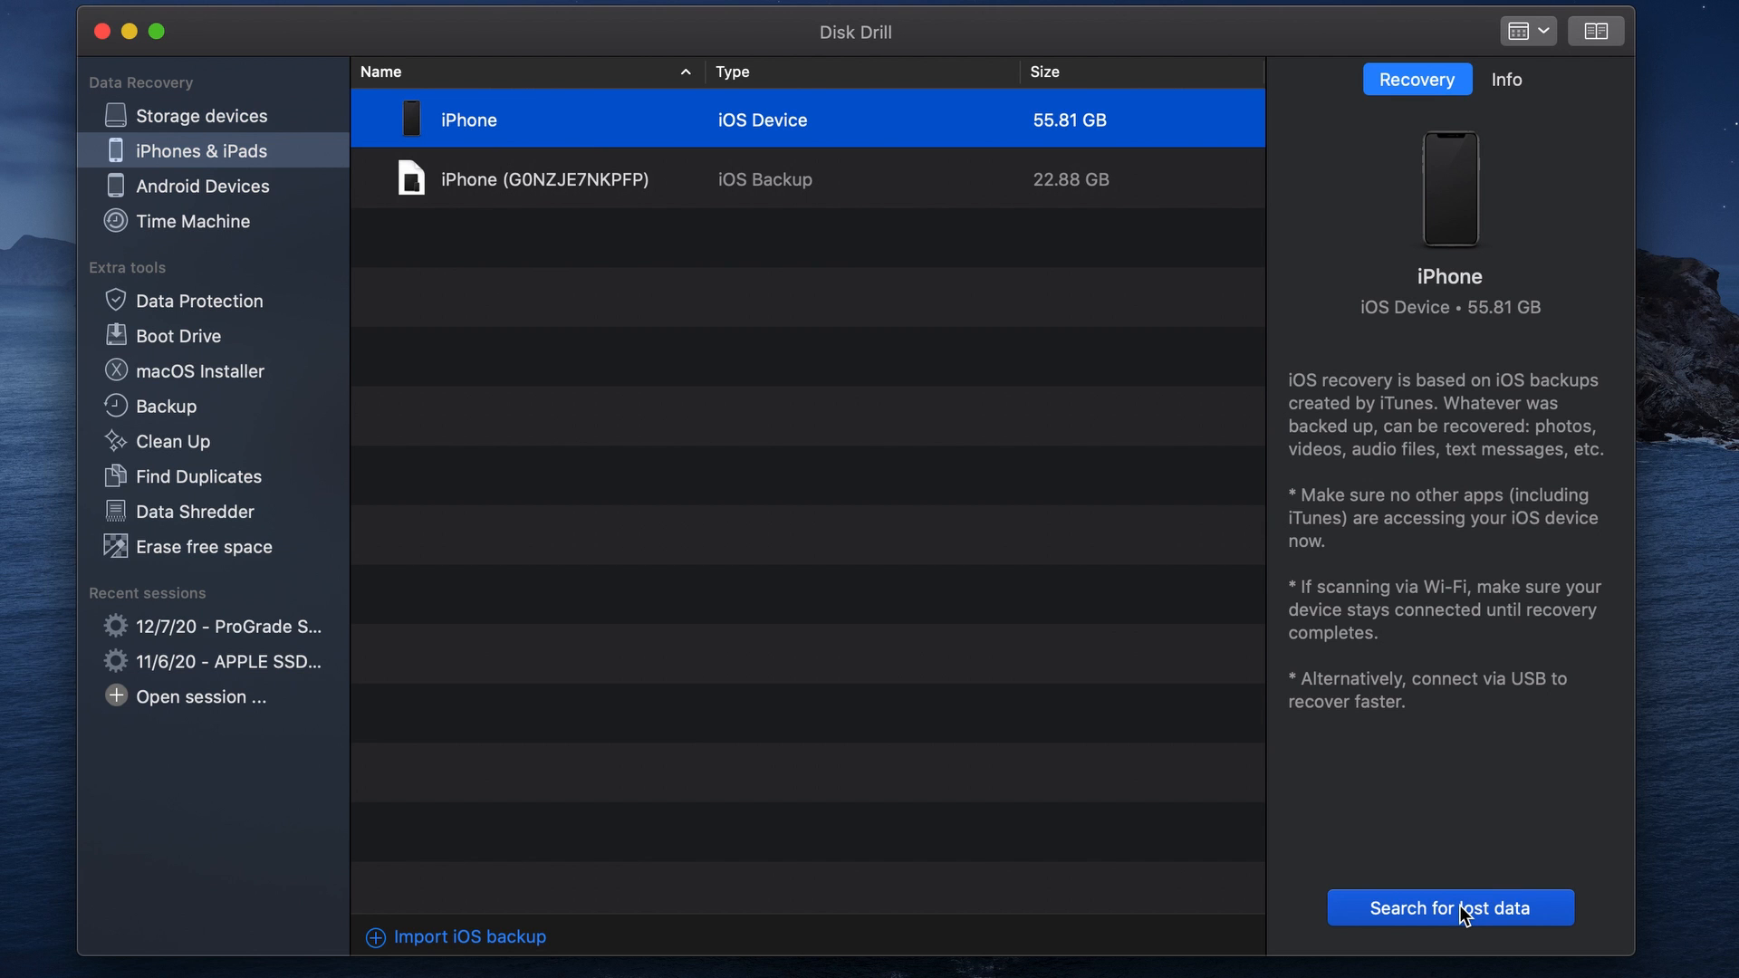
click(1449, 908)
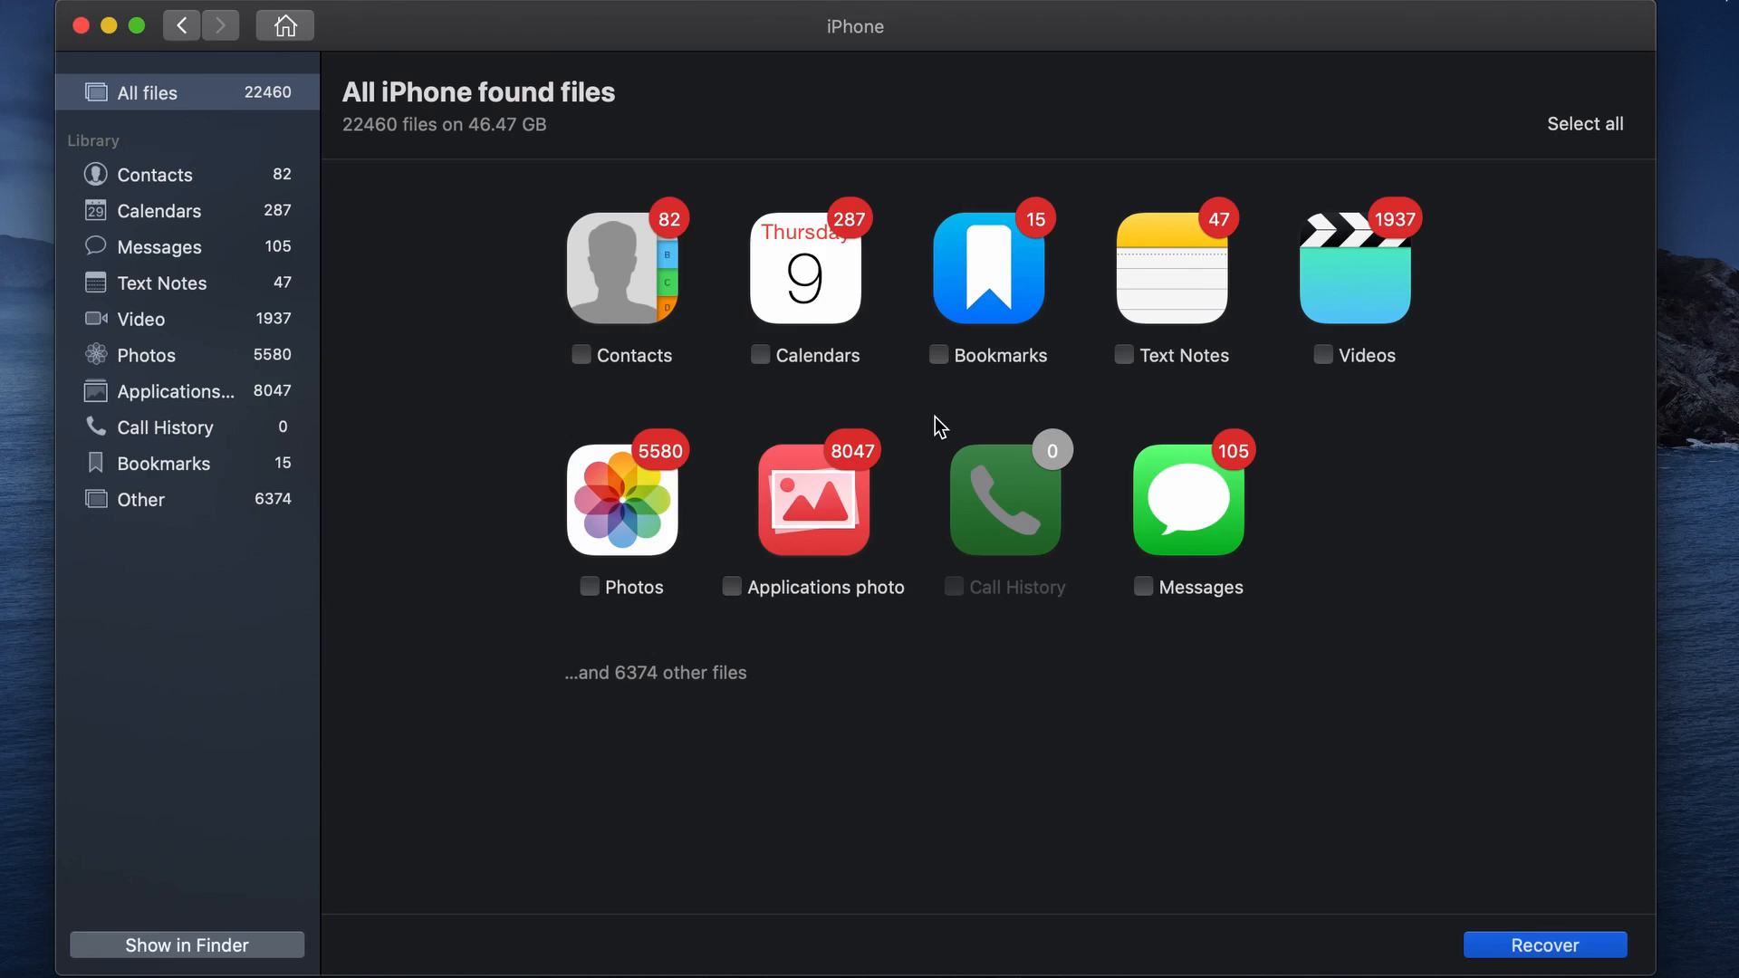
mouse_move(246, 316)
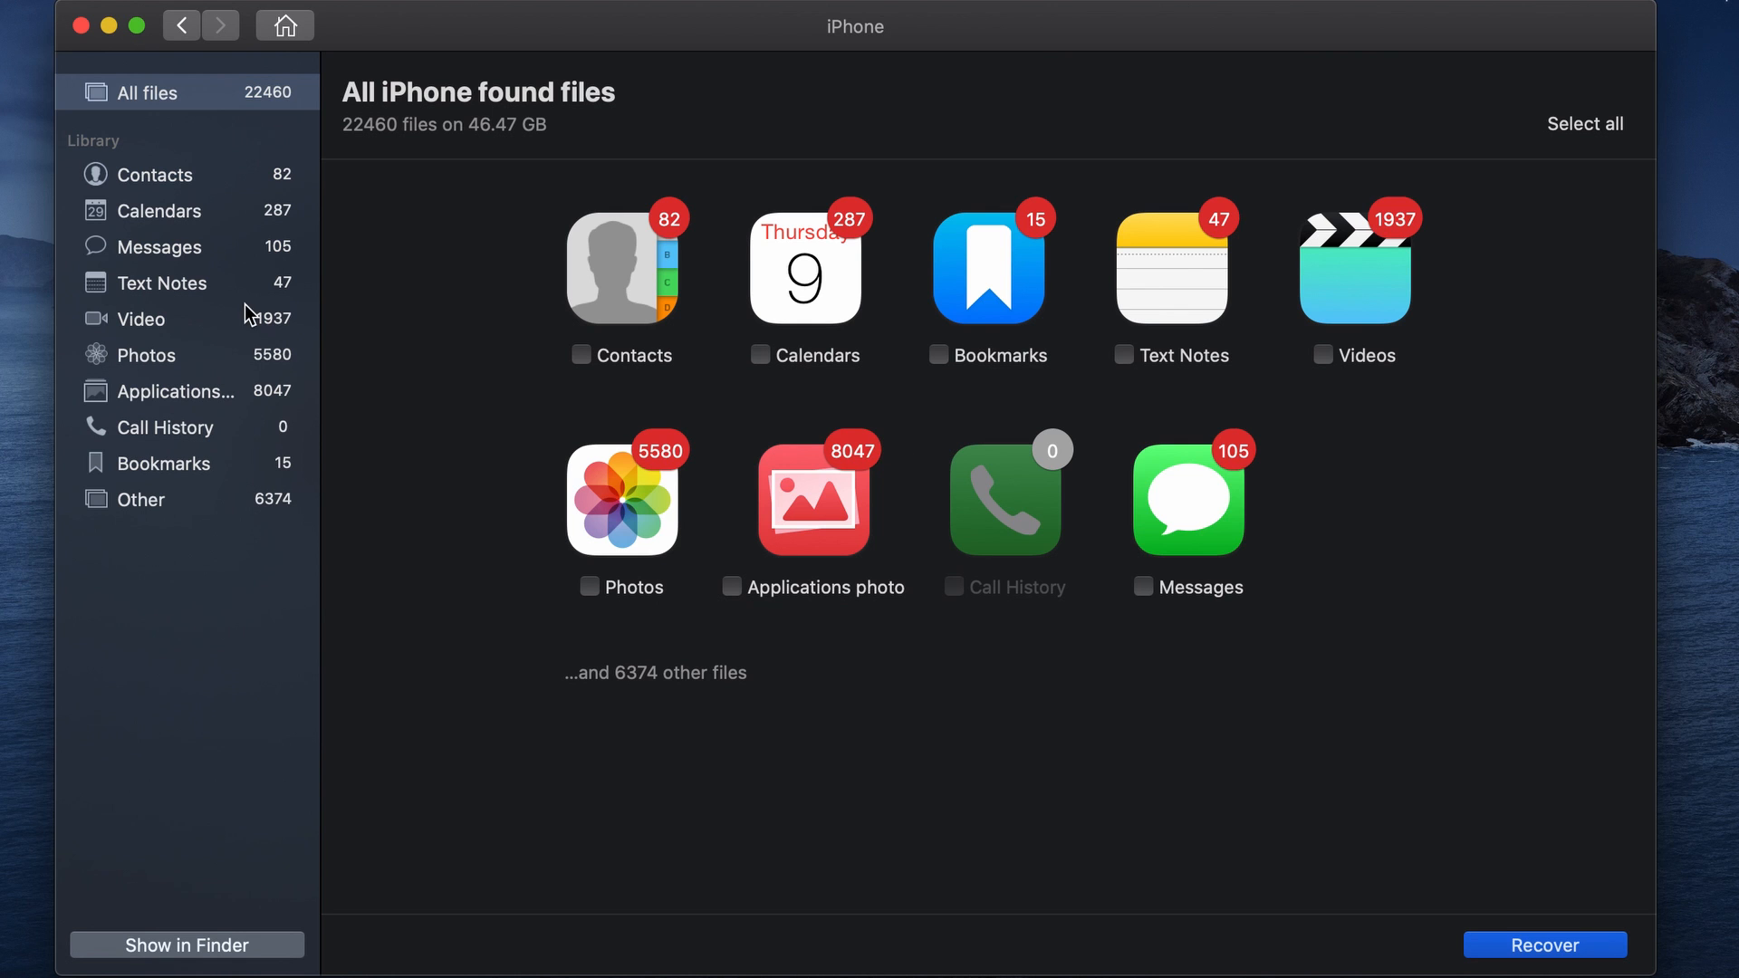
- Filter to Photos, tick eight images including IMG_1642.HEIC, and choose Recover
click(144, 354)
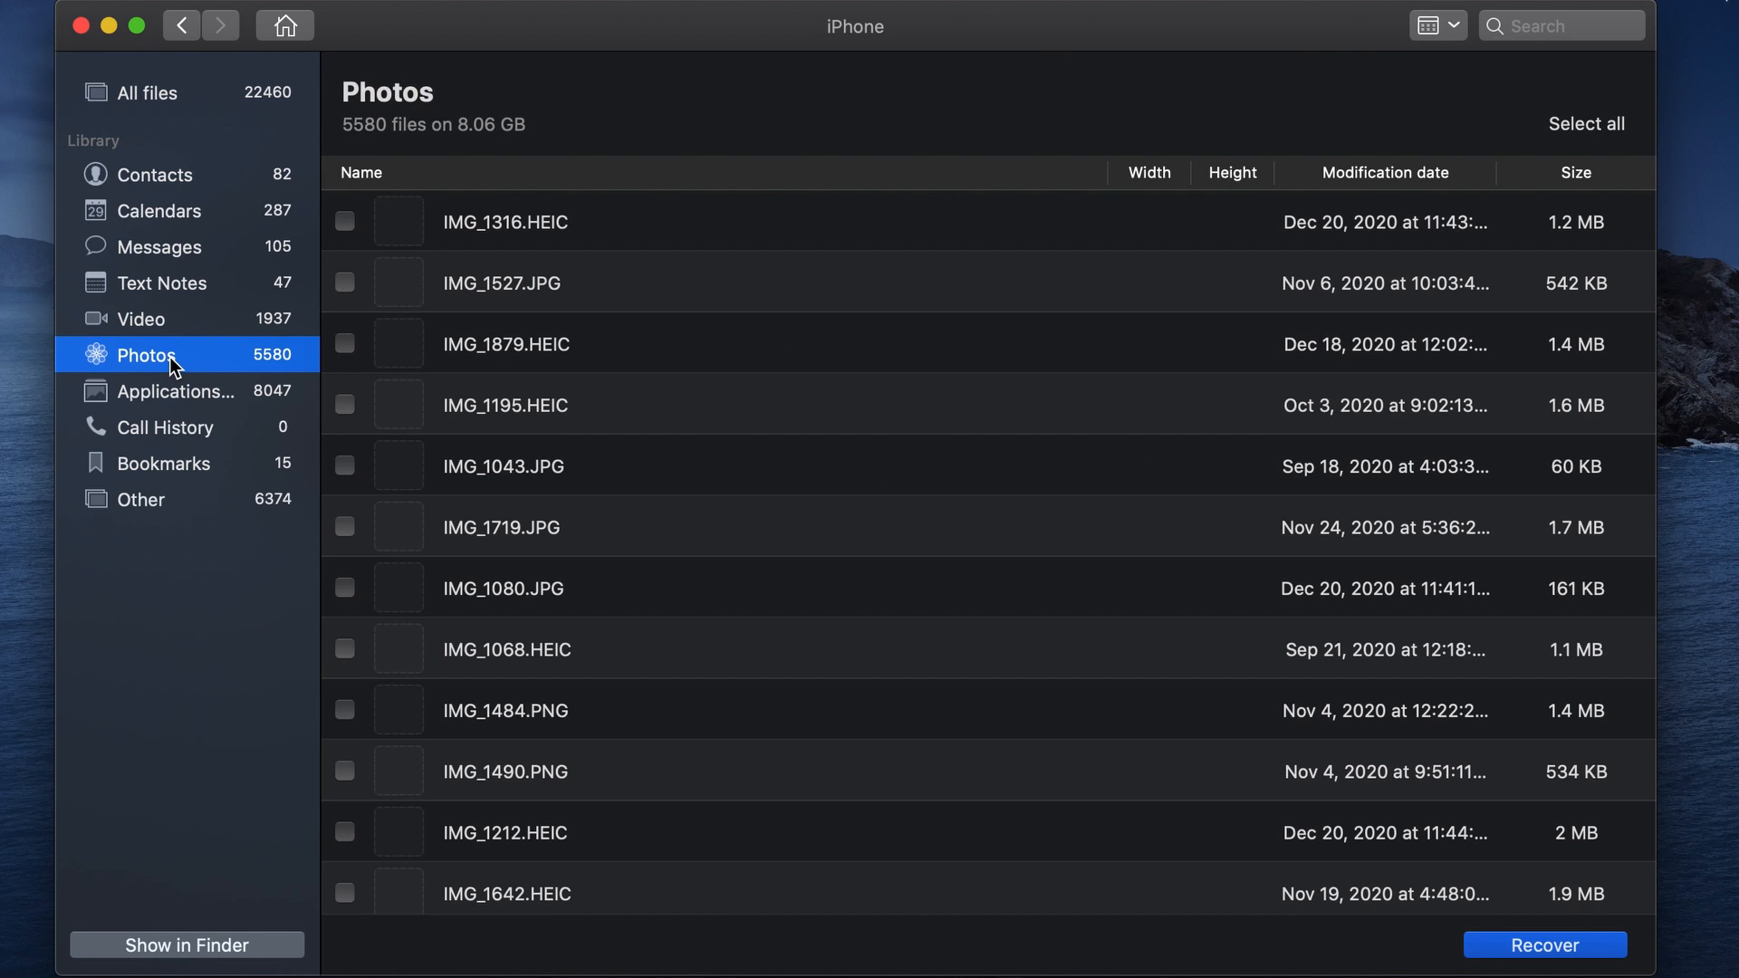
click(385, 305)
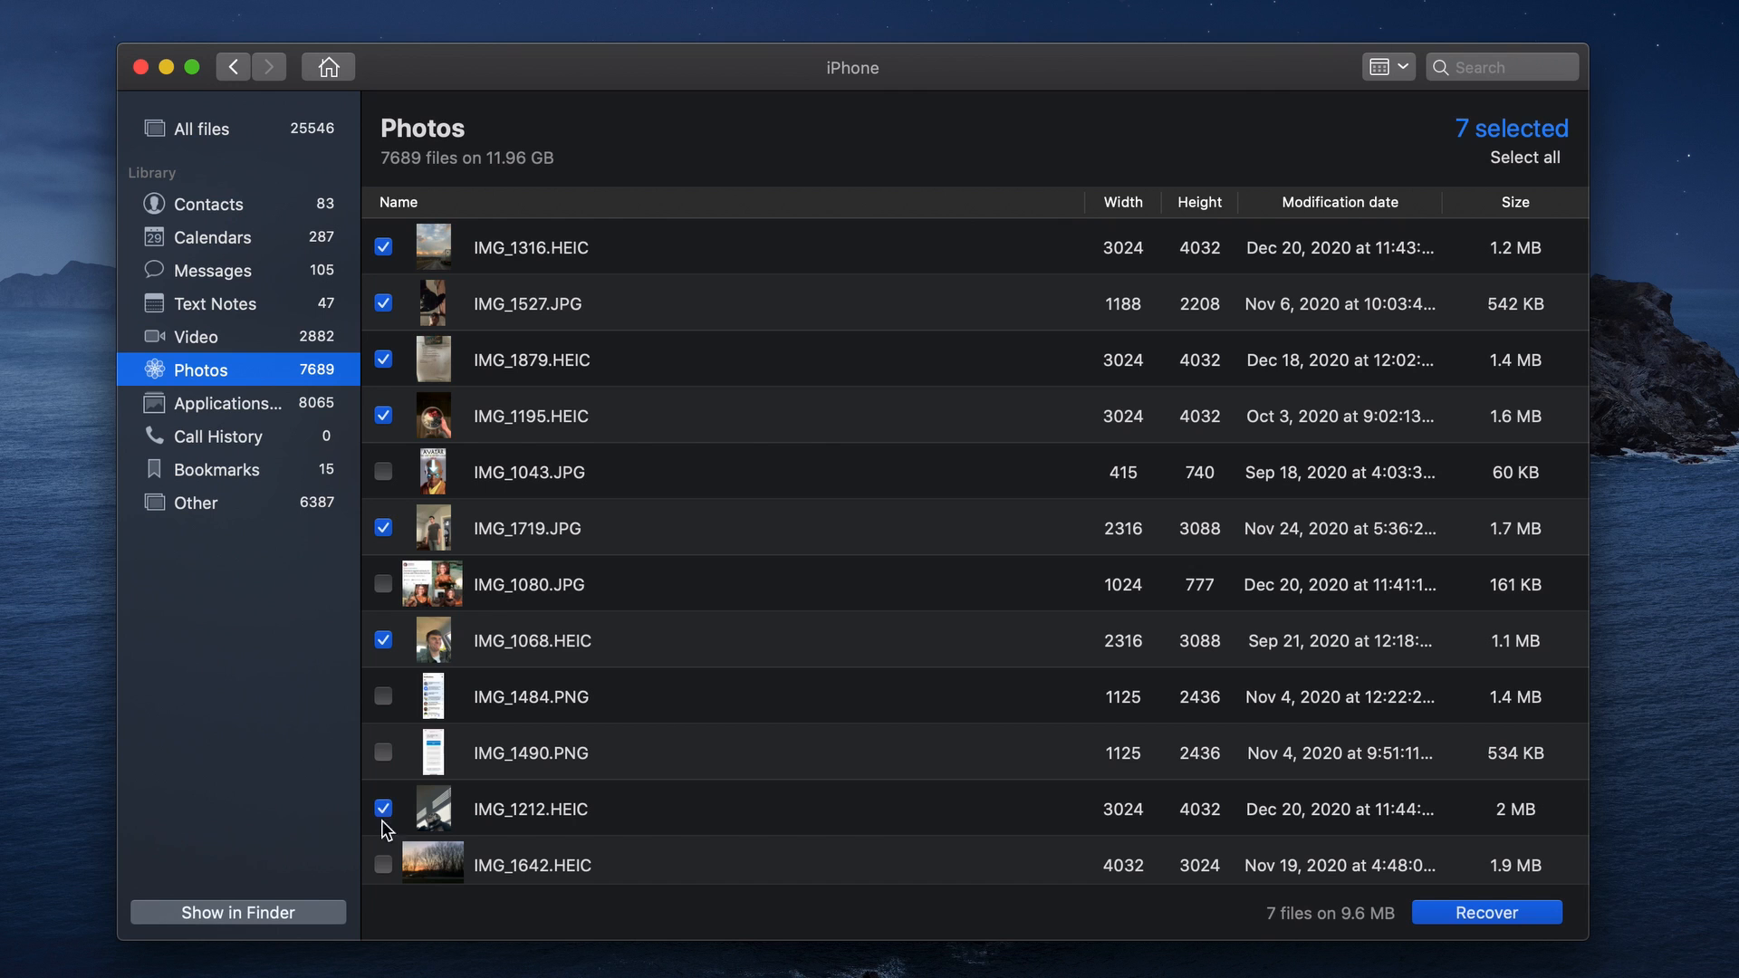
click(383, 864)
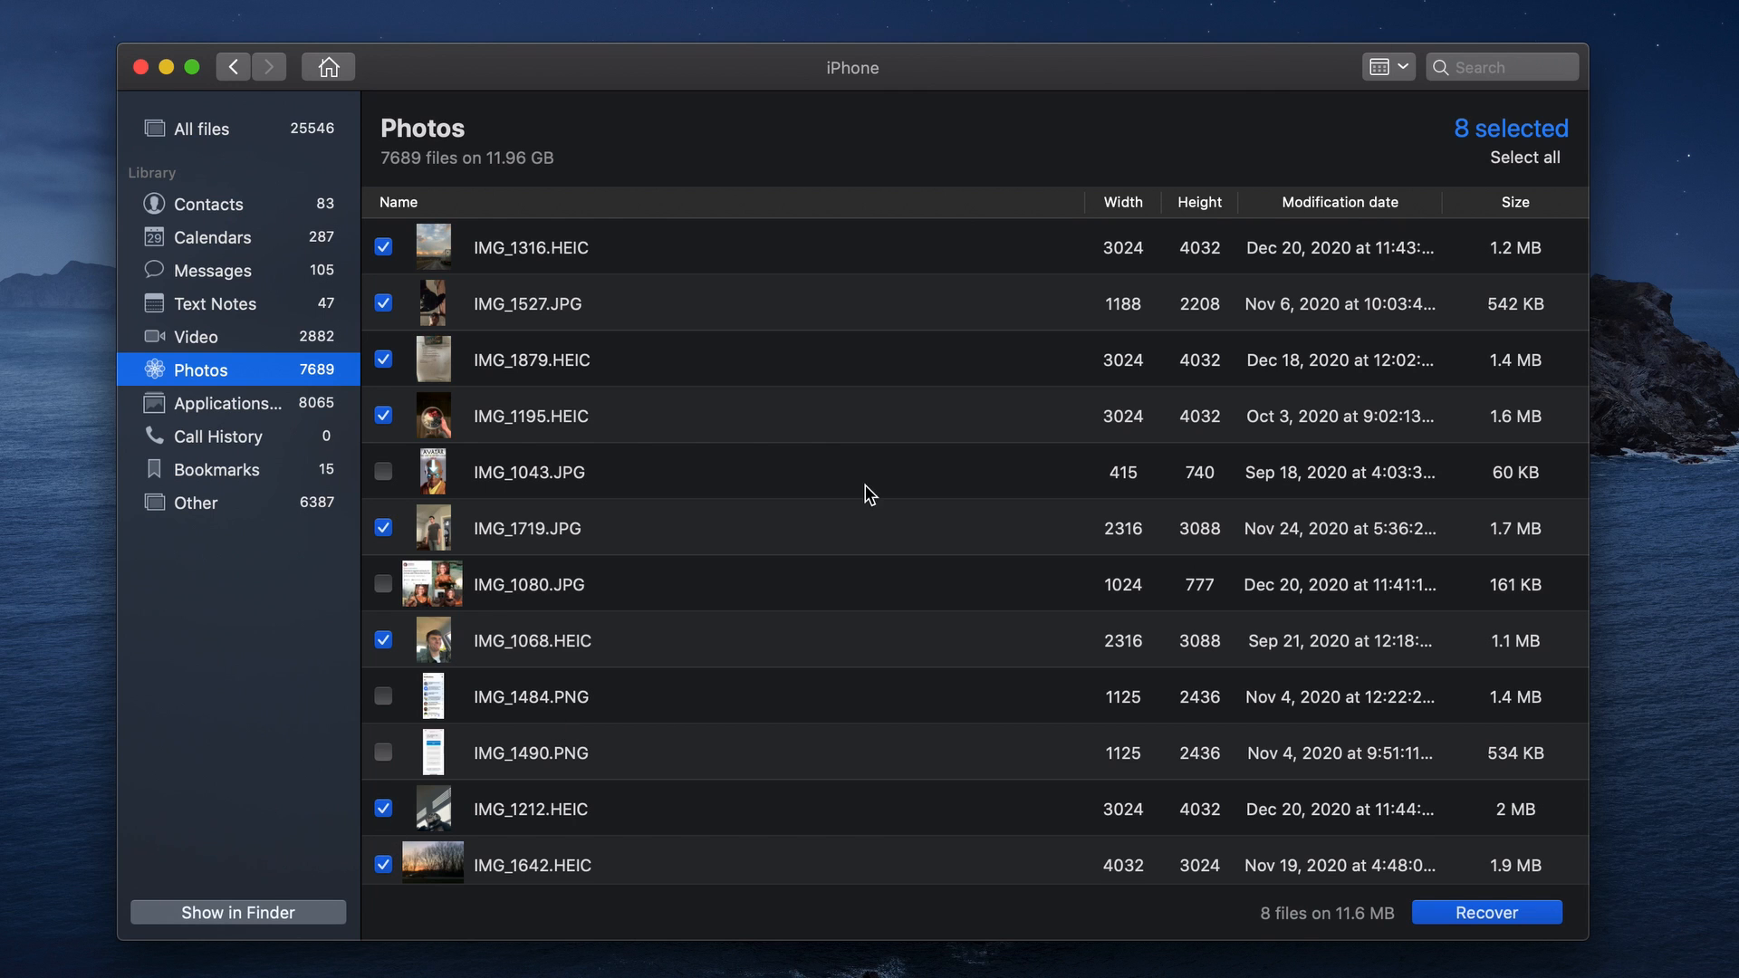
click(1486, 912)
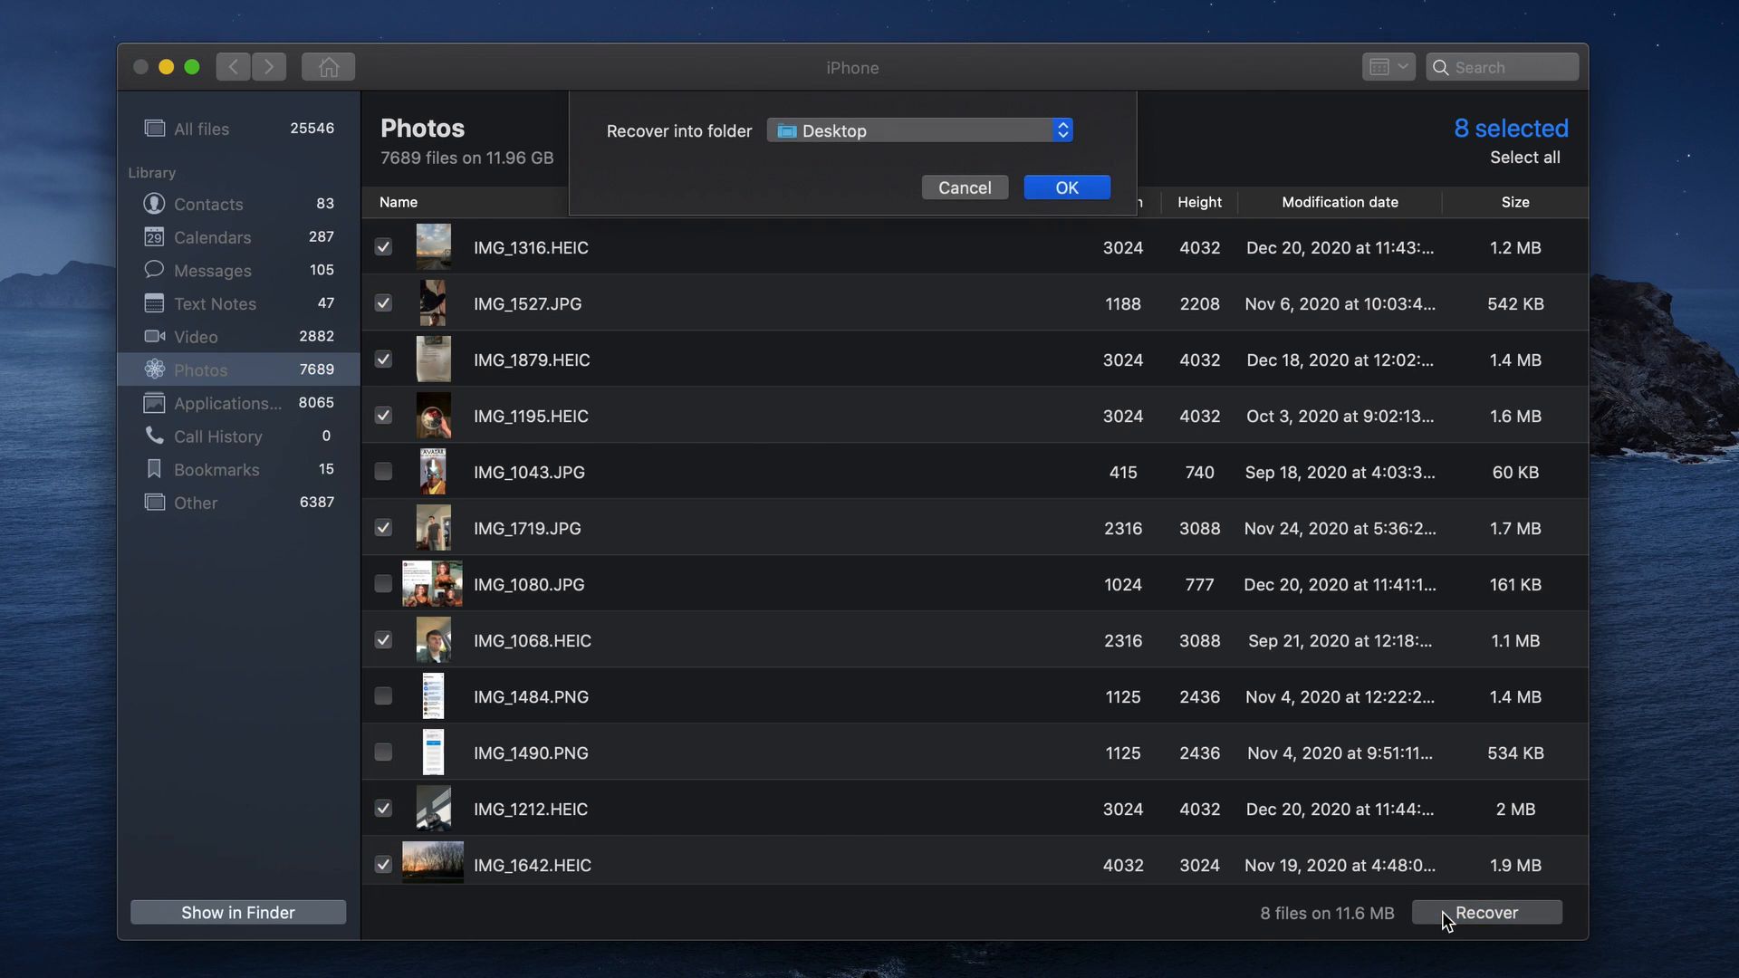
- Recover the eight photos into the Desktop folder
click(915, 129)
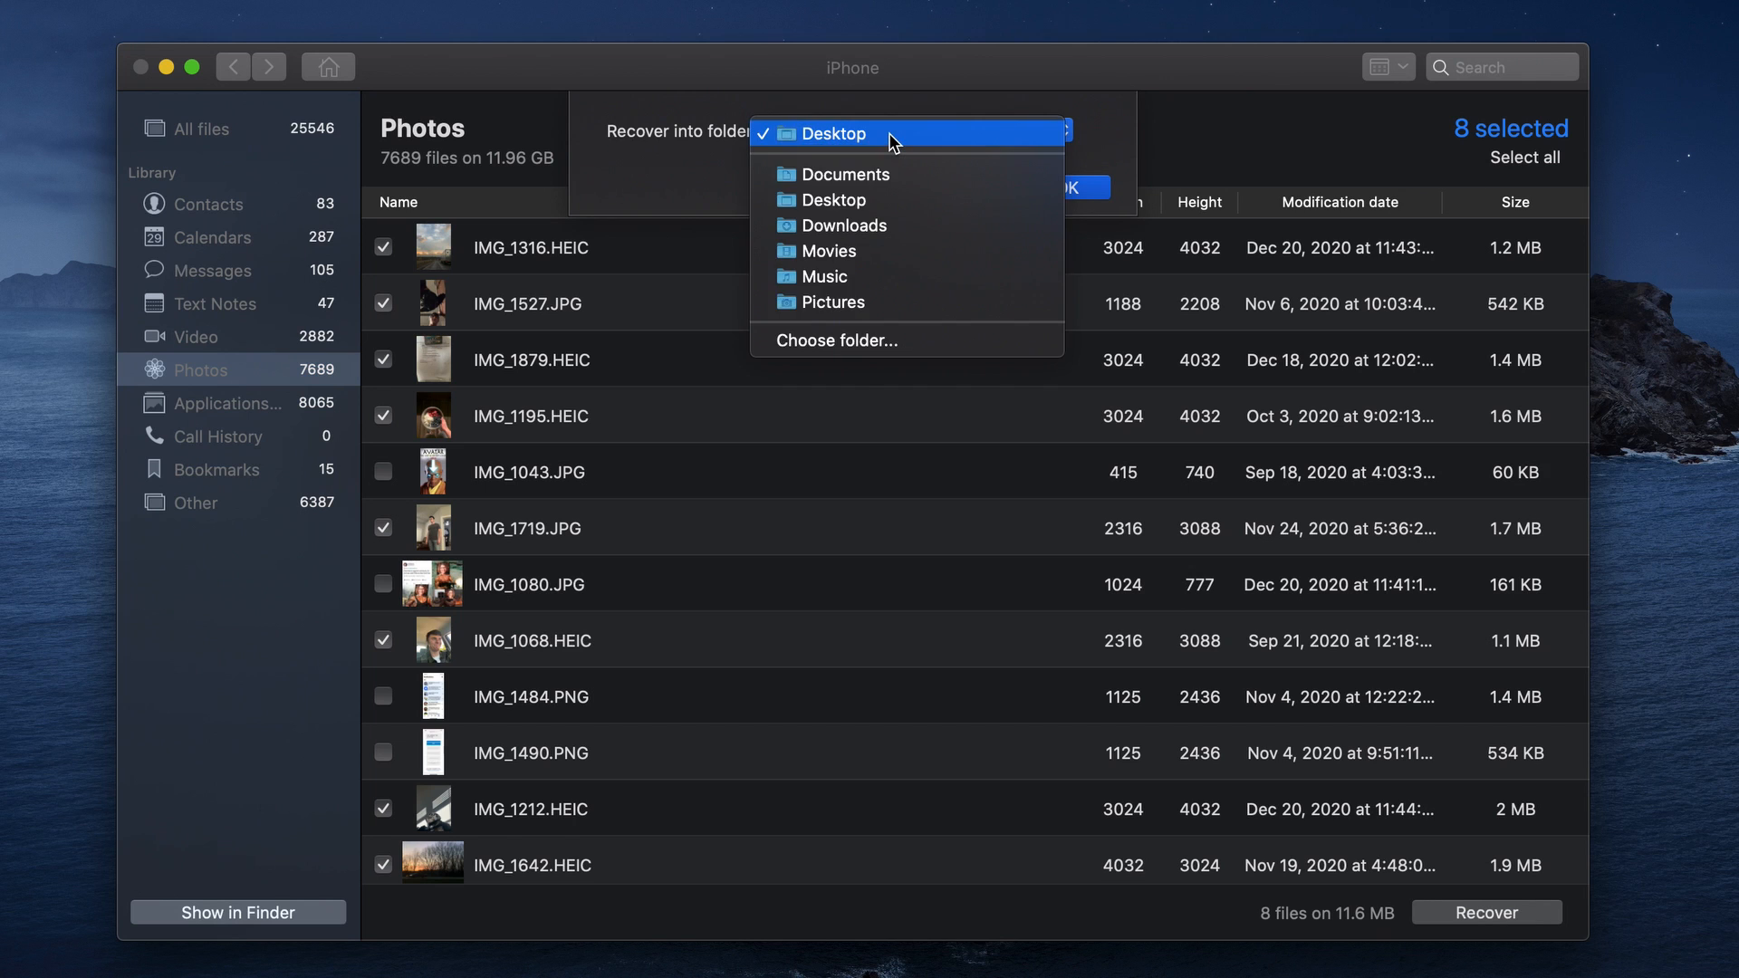
click(832, 133)
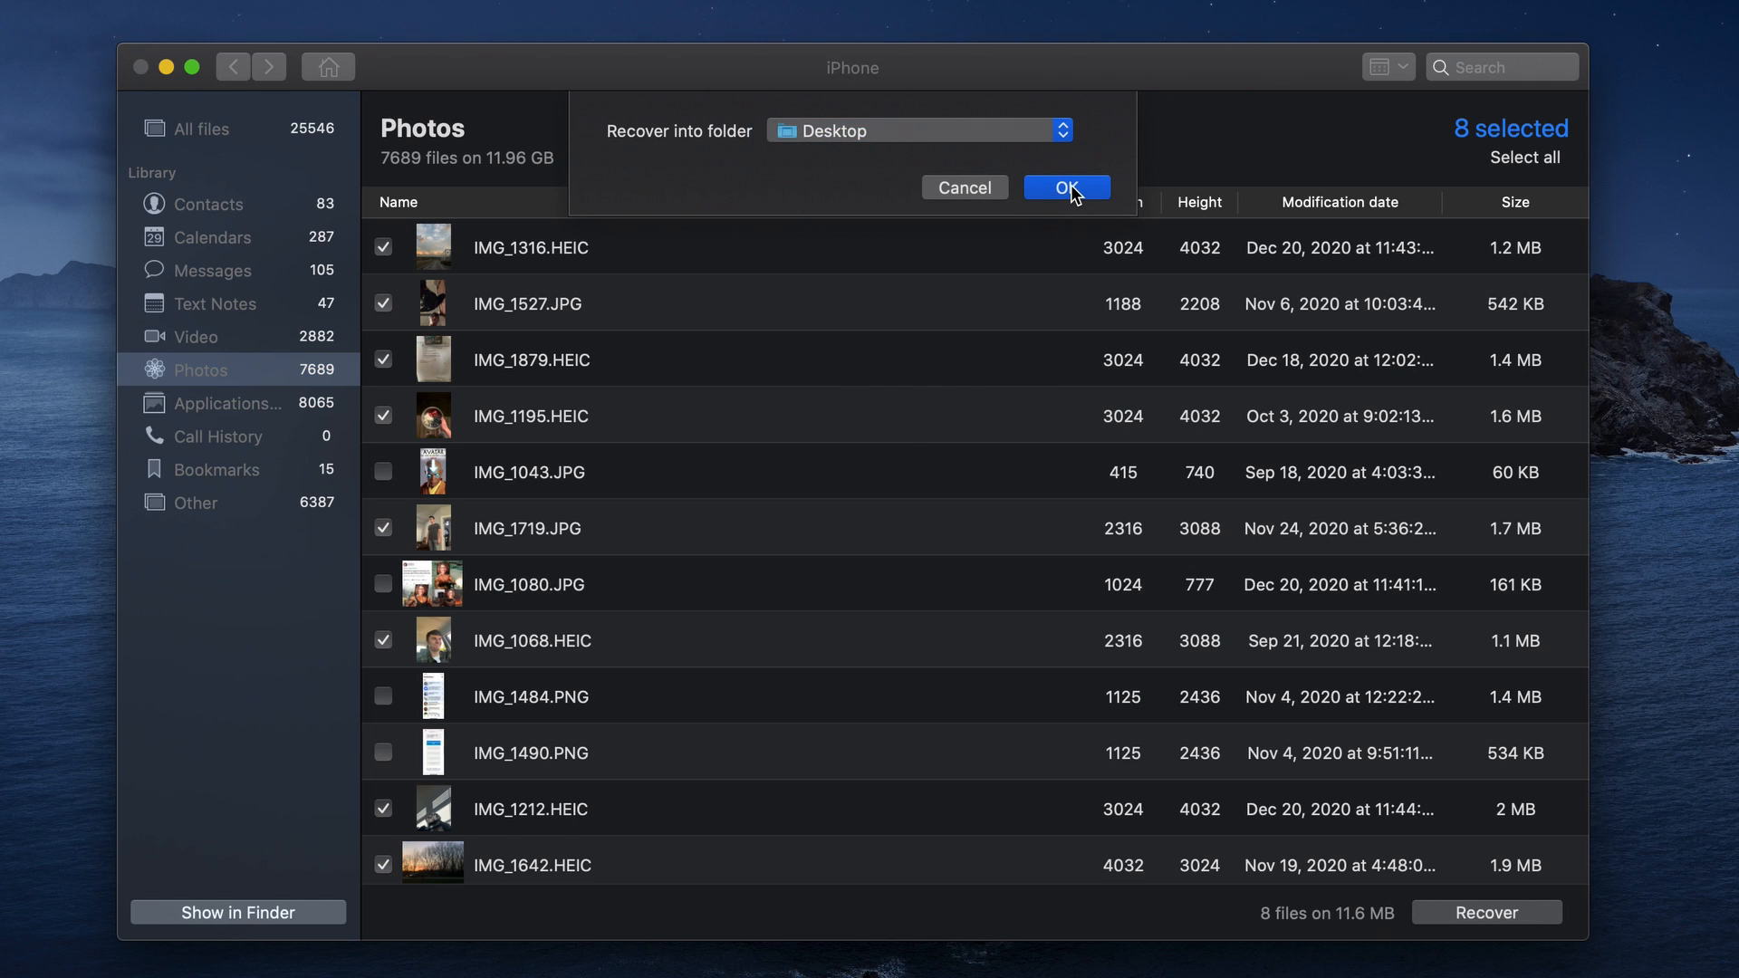
click(1065, 187)
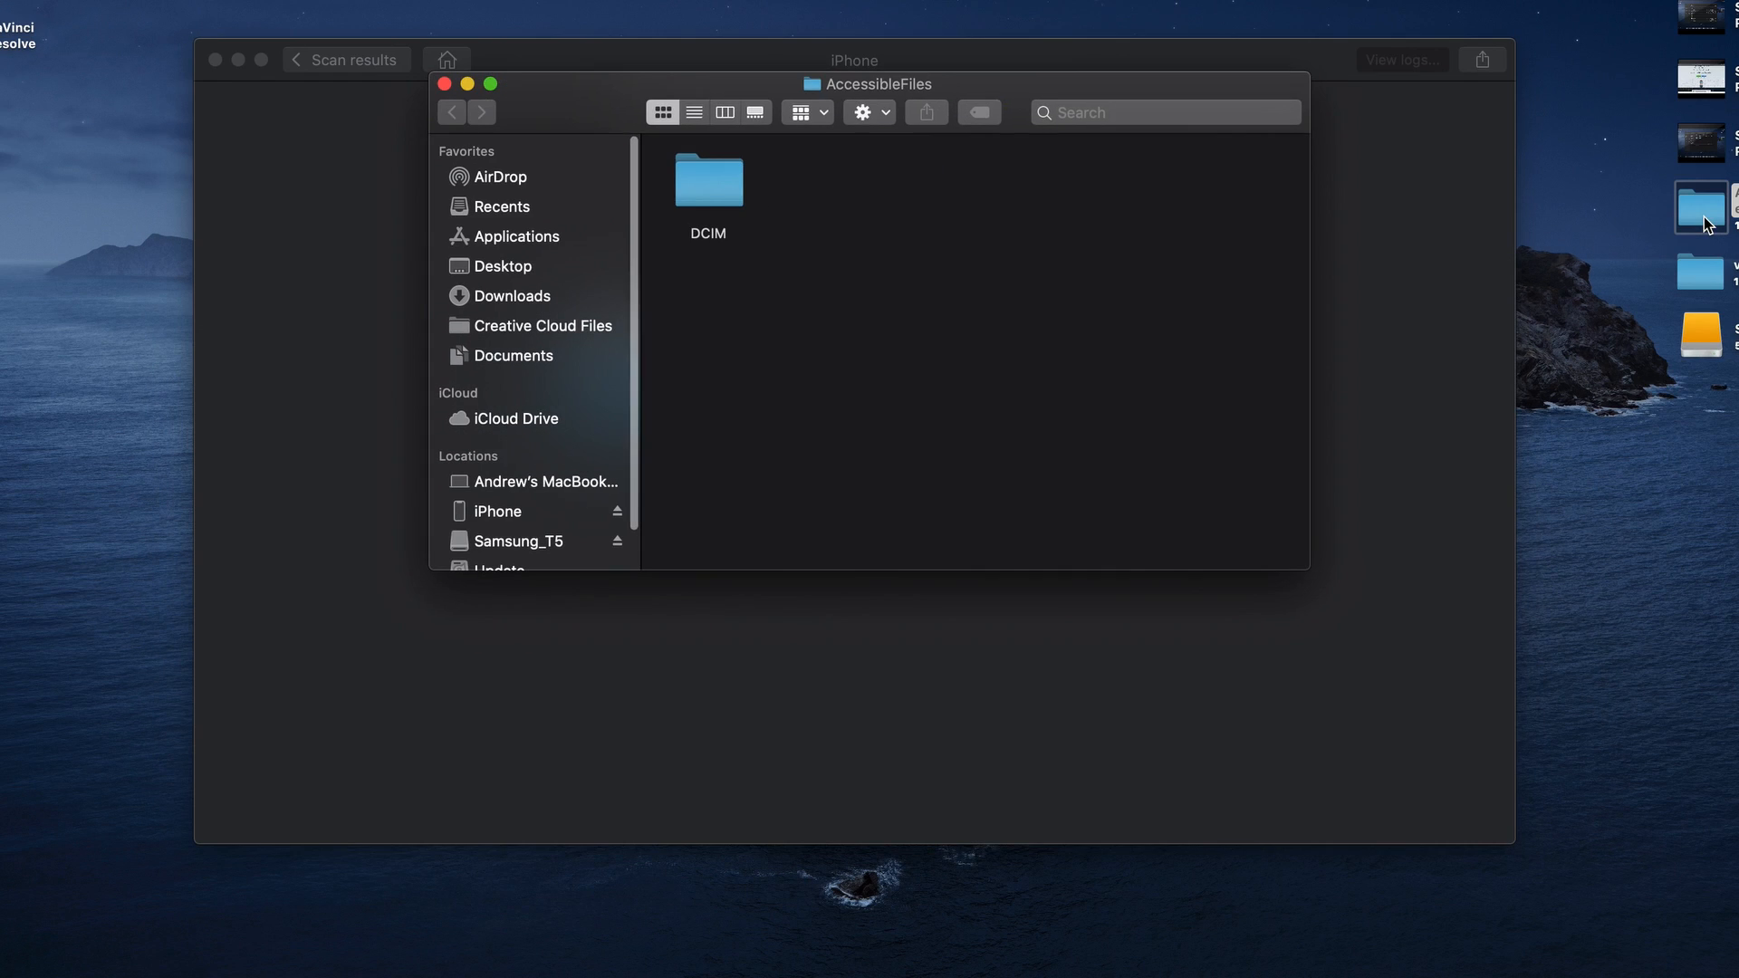
- Open the DCIM folder inside the recovered AccessibleFiles folder
double_click(707, 181)
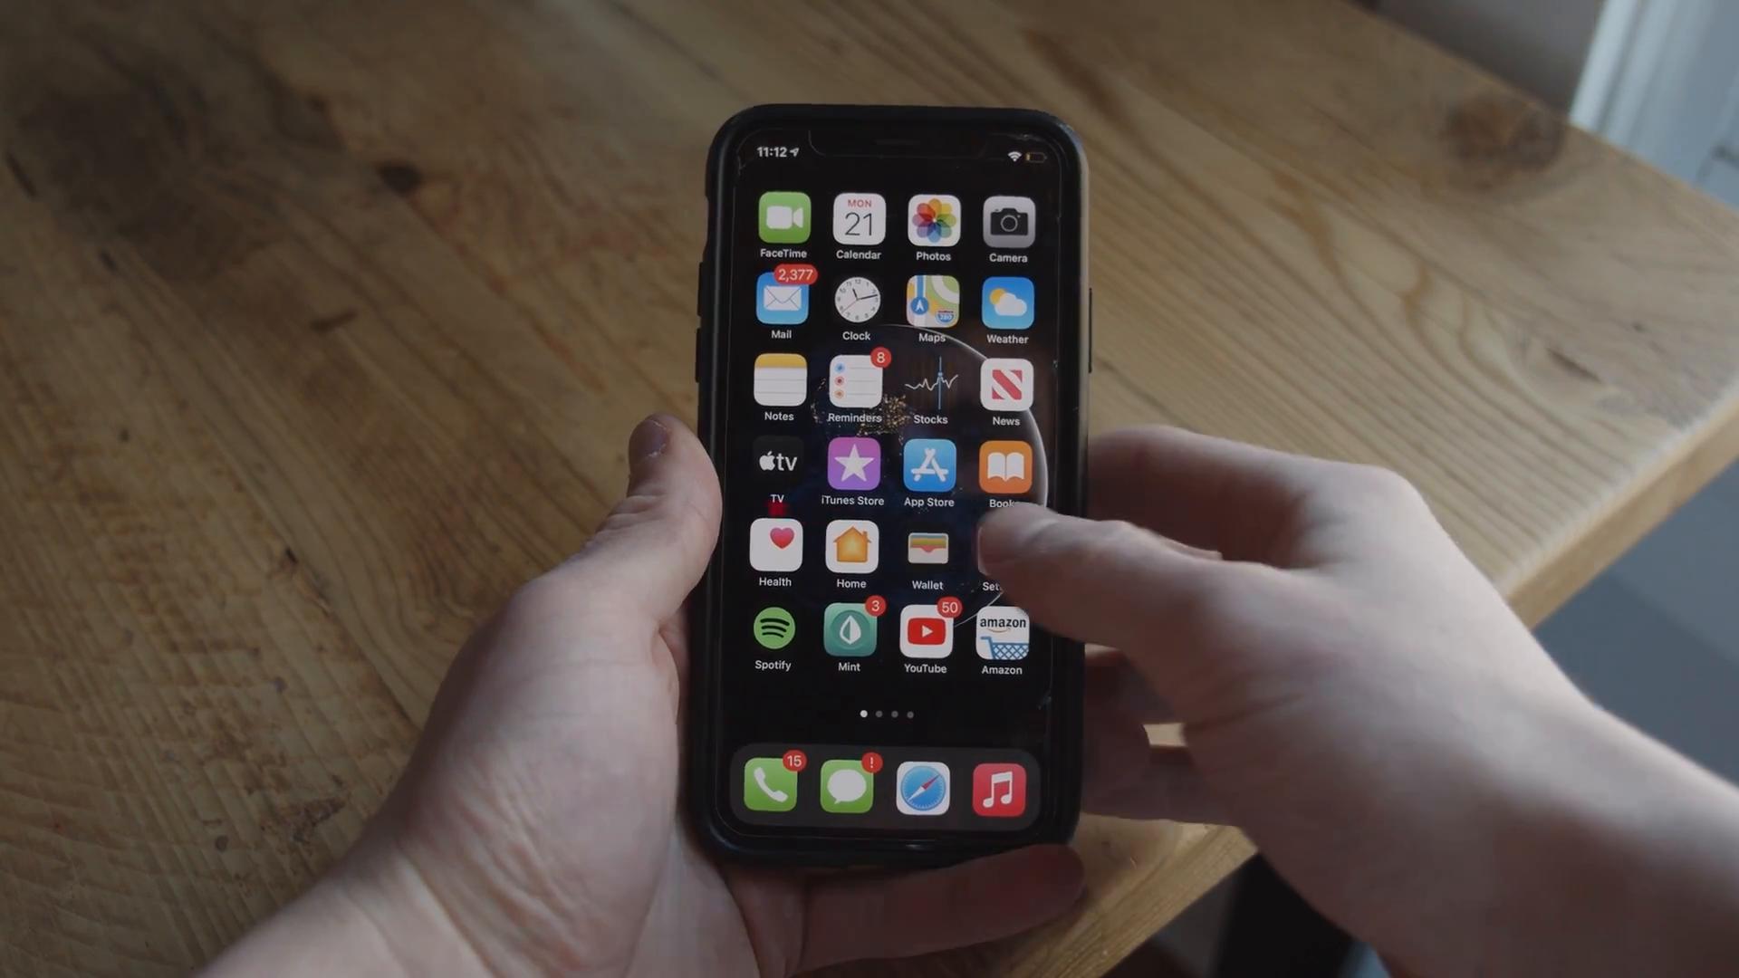
- Switch on iCloud Photos under Settings > Apple ID > iCloud > Photos
click(1004, 559)
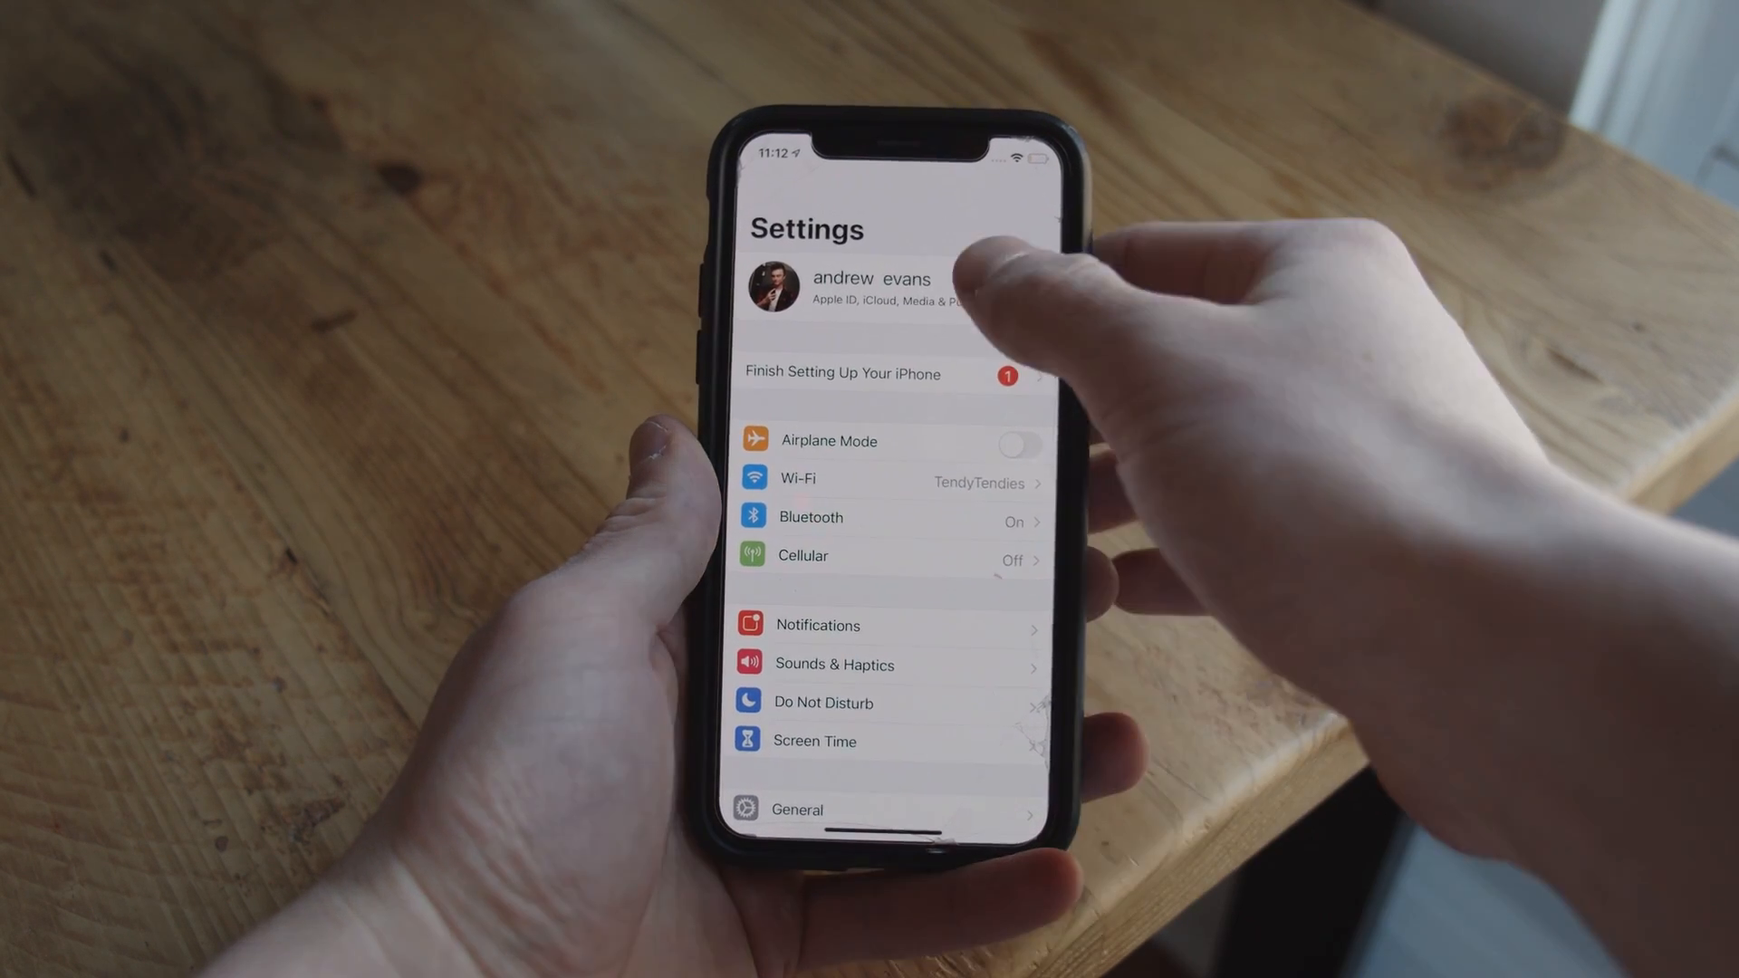
click(888, 290)
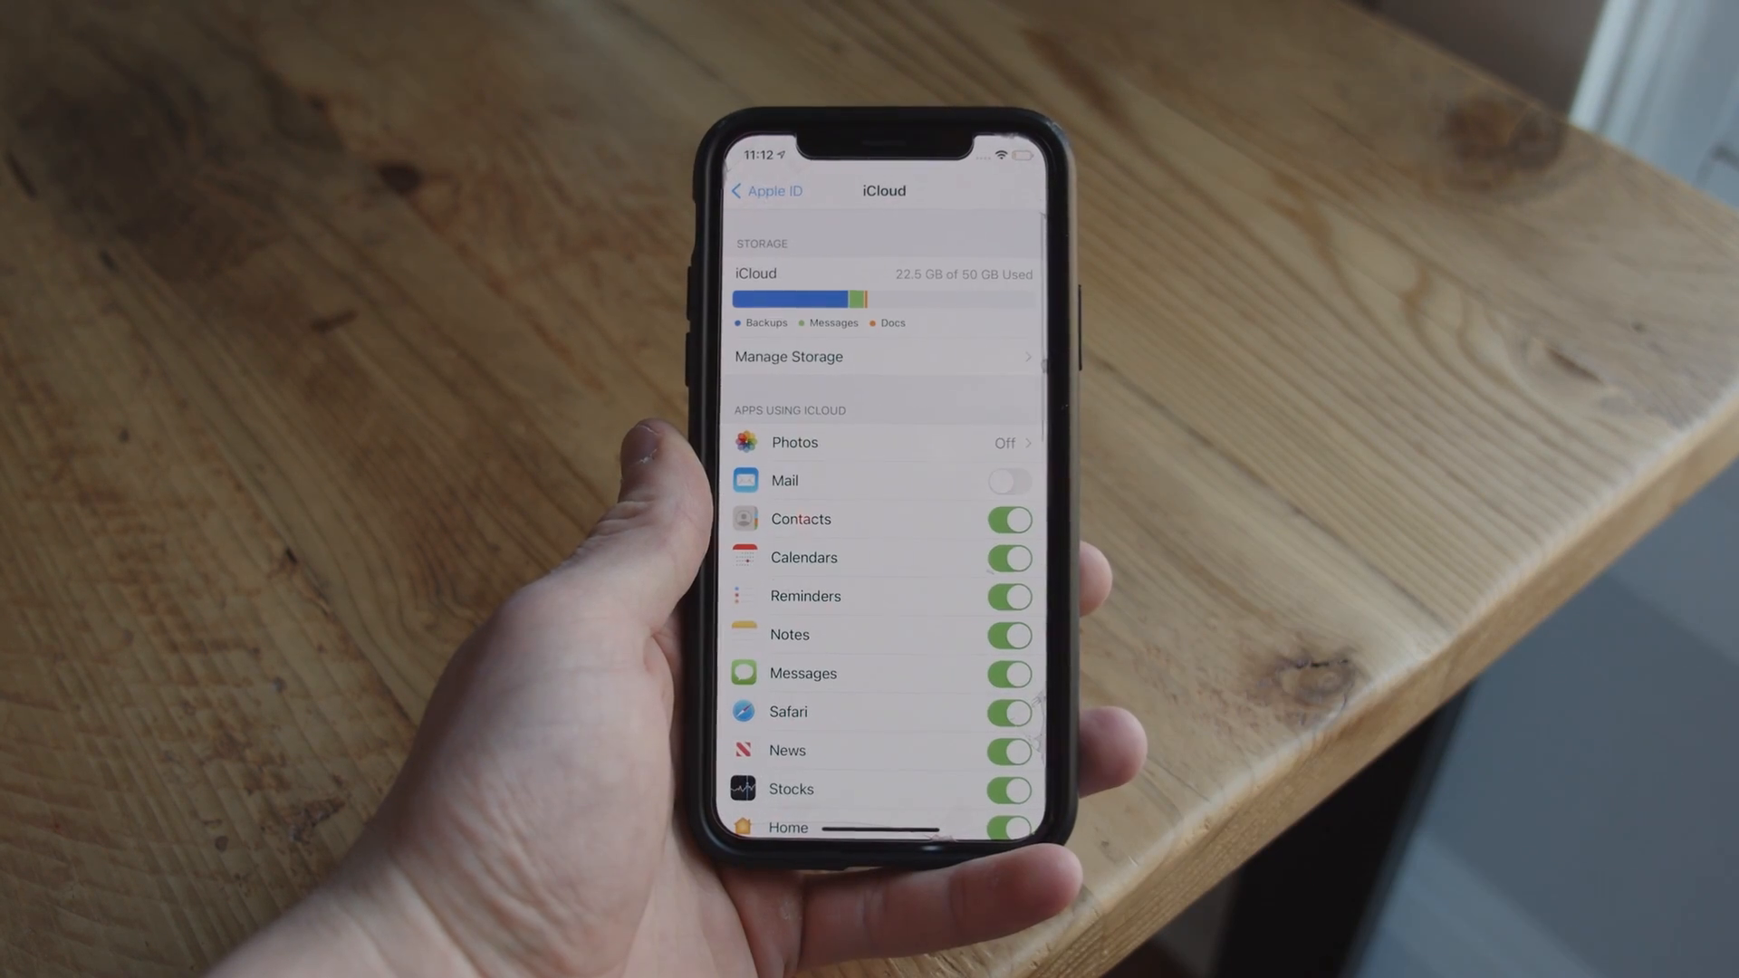
click(794, 441)
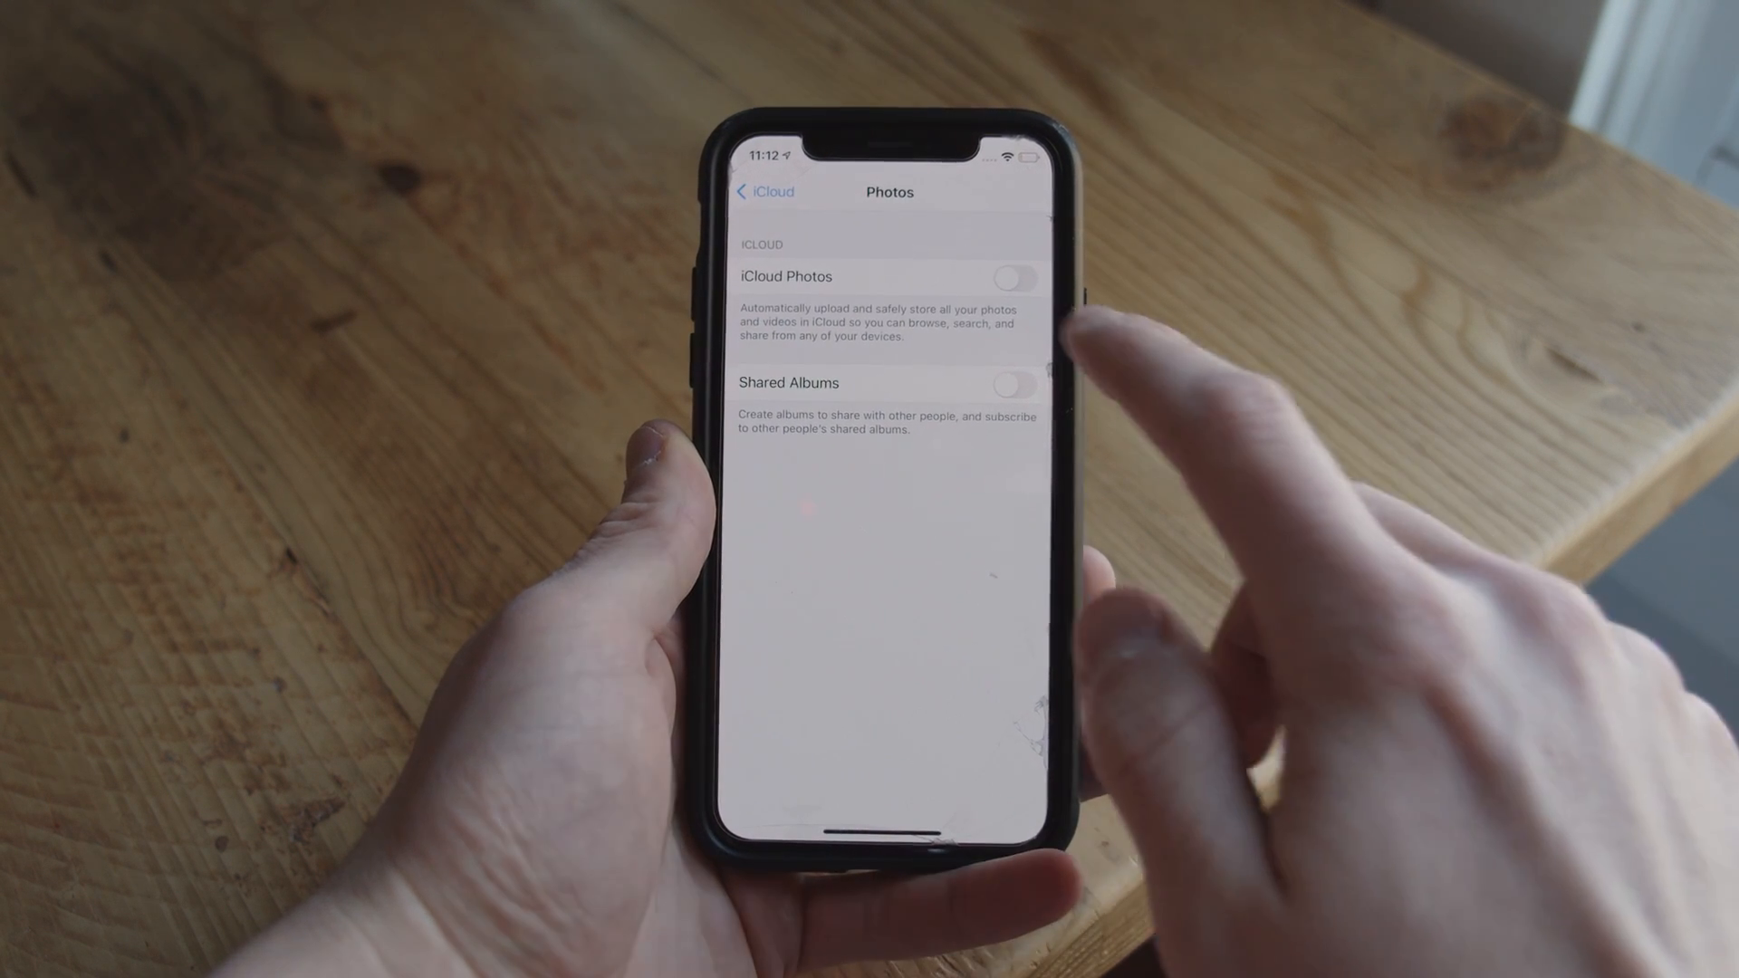
click(1012, 278)
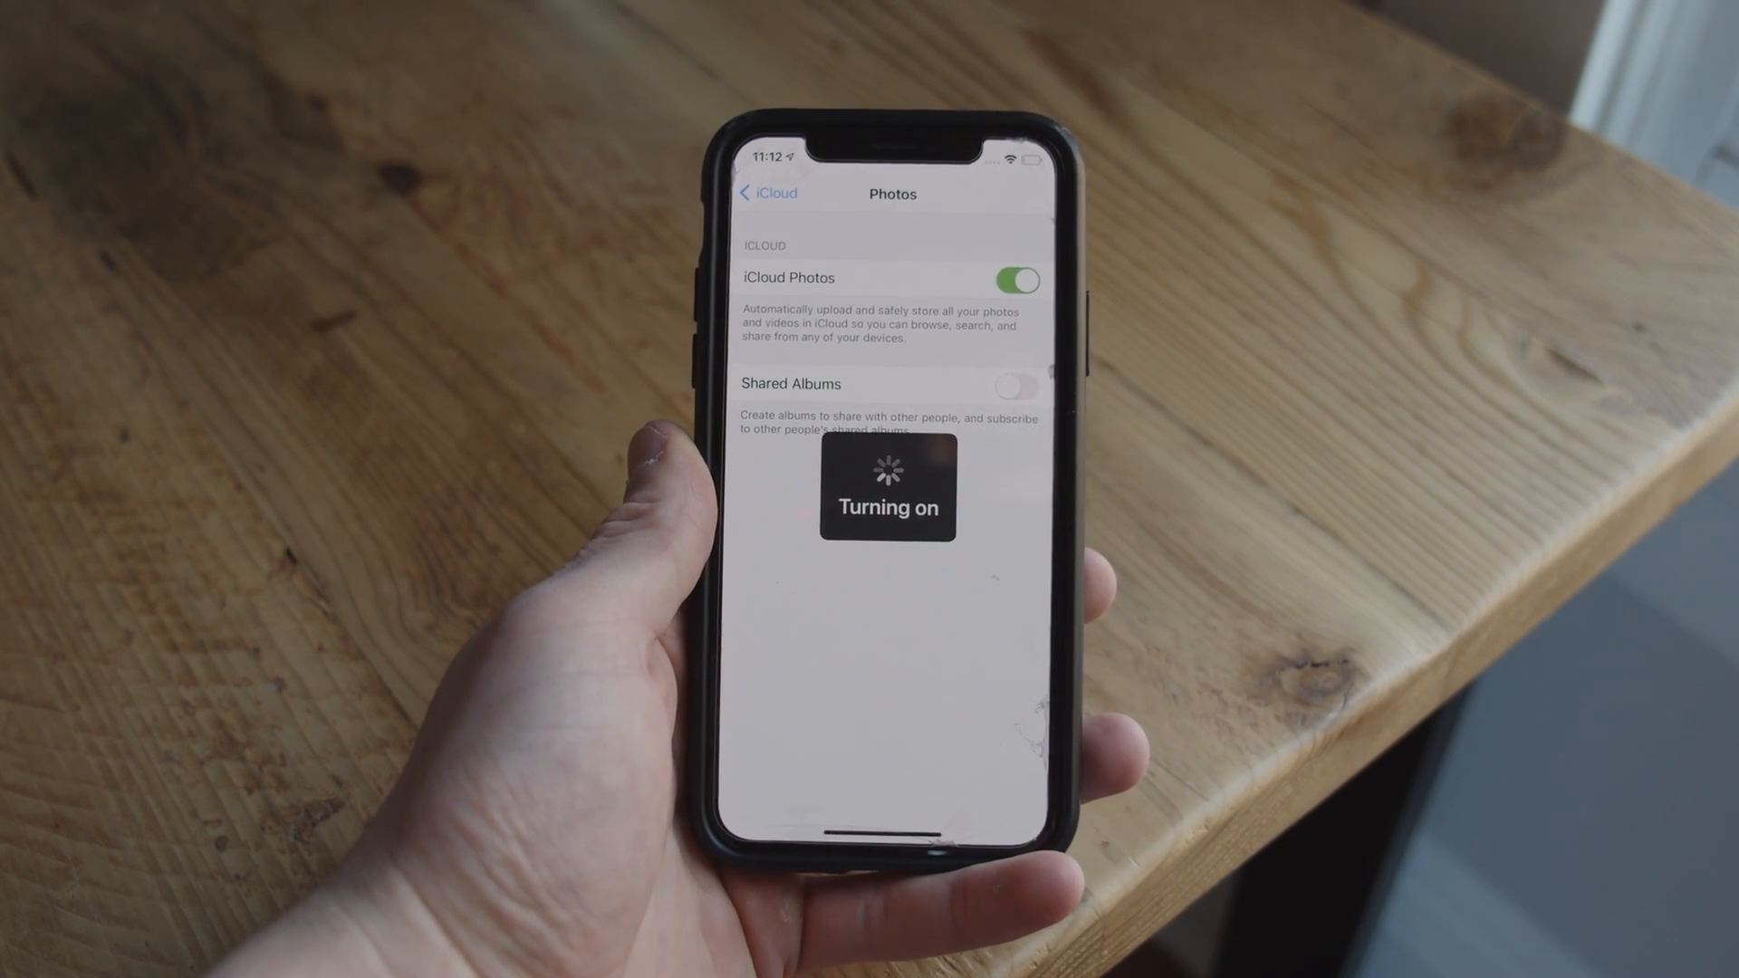